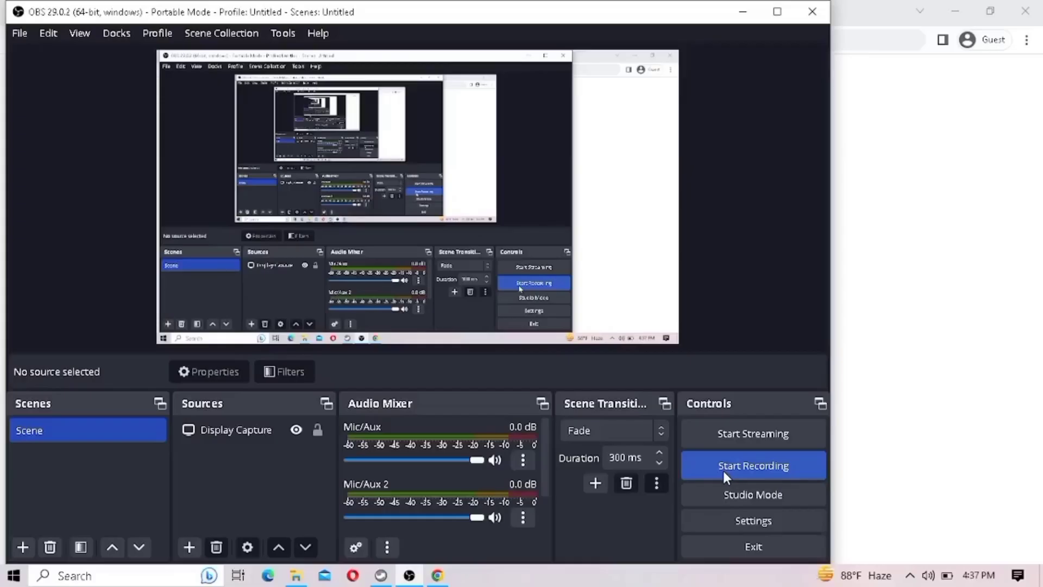
Step: Start the OBS Studio screen recording of the display capture scene
click(752, 465)
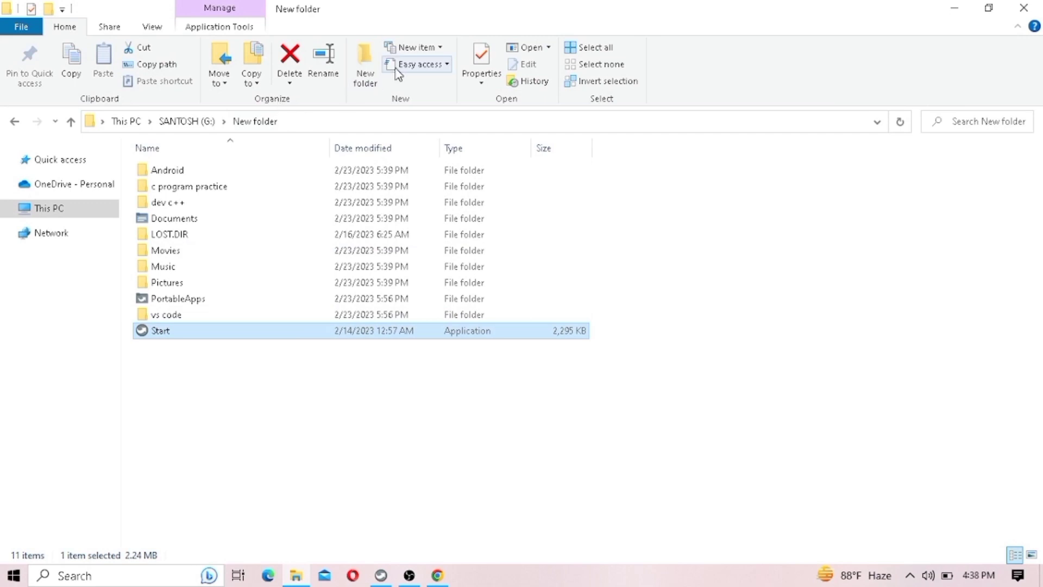
Step: Open This PC to list drives C (97.0 GB), D (184 GB) and E (86.3 GB)
click(48, 207)
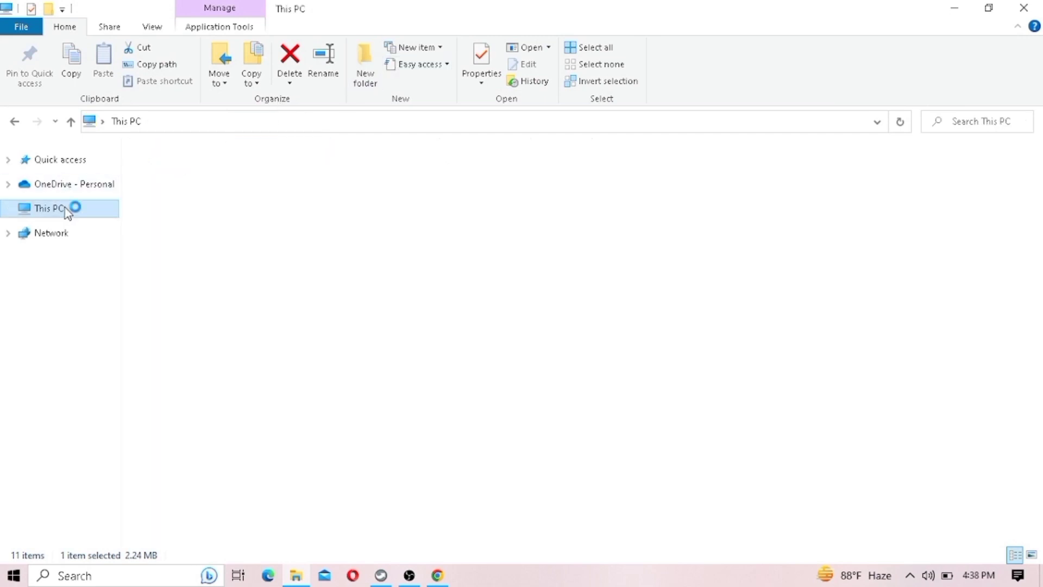
double_click(47, 207)
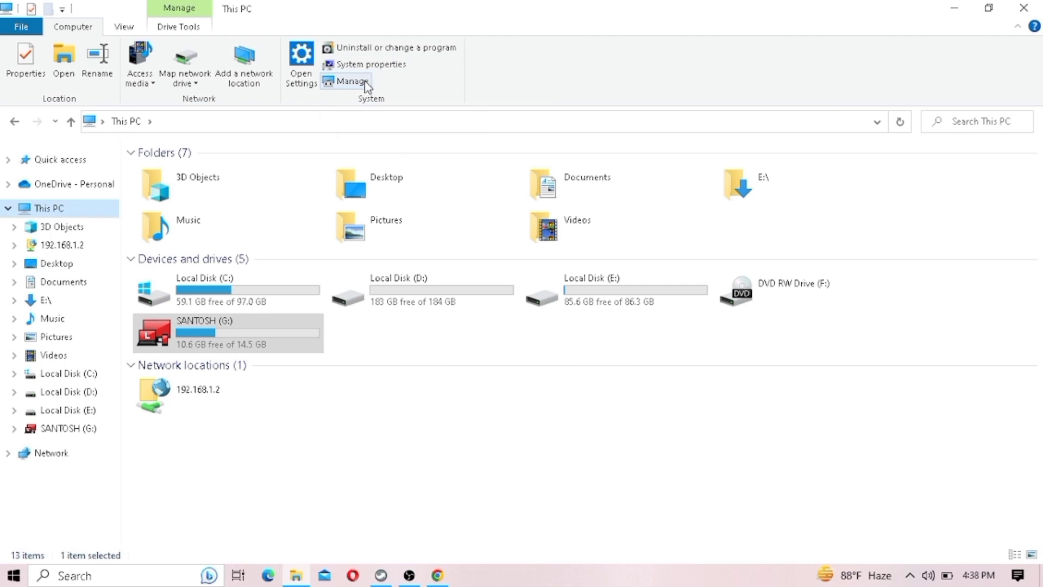
mouse_move(356, 93)
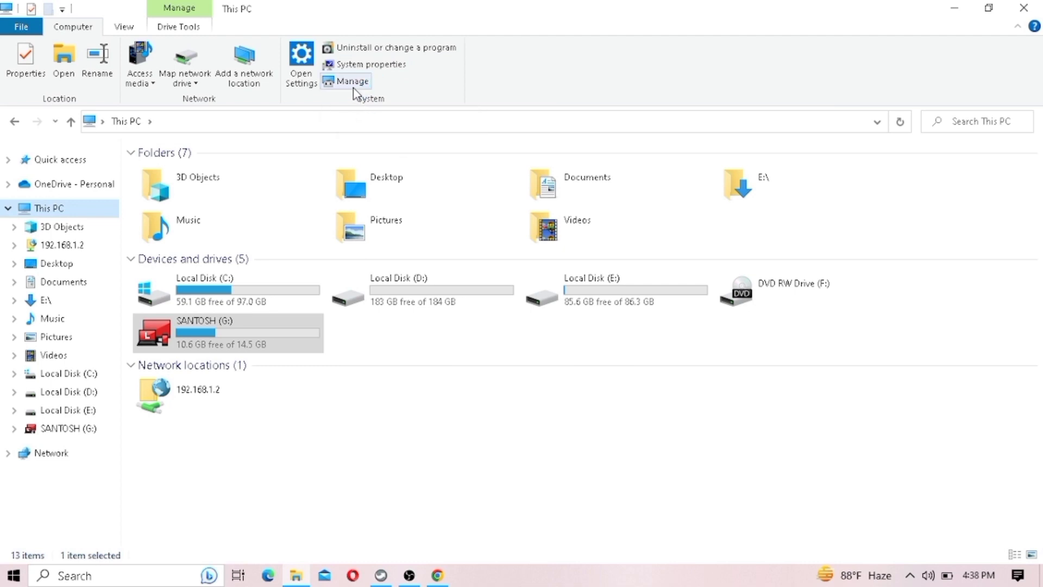
Step: Open Disk Management from Manage, showing Disk 0 with 97.66 GB unallocated
click(350, 81)
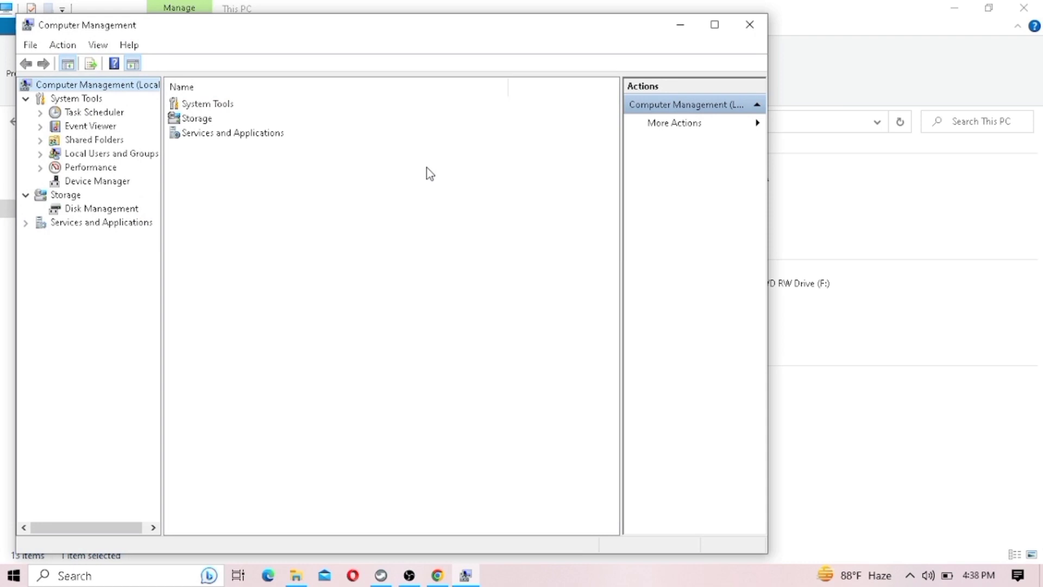
click(101, 208)
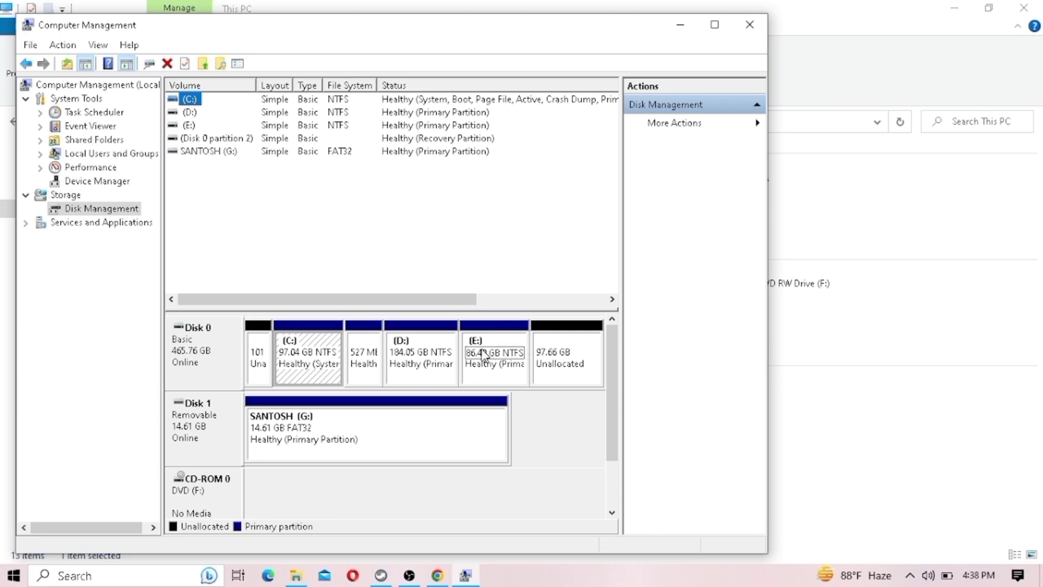
Step: Open Shrink Volume for drive E: and cancel it
right_click(494, 356)
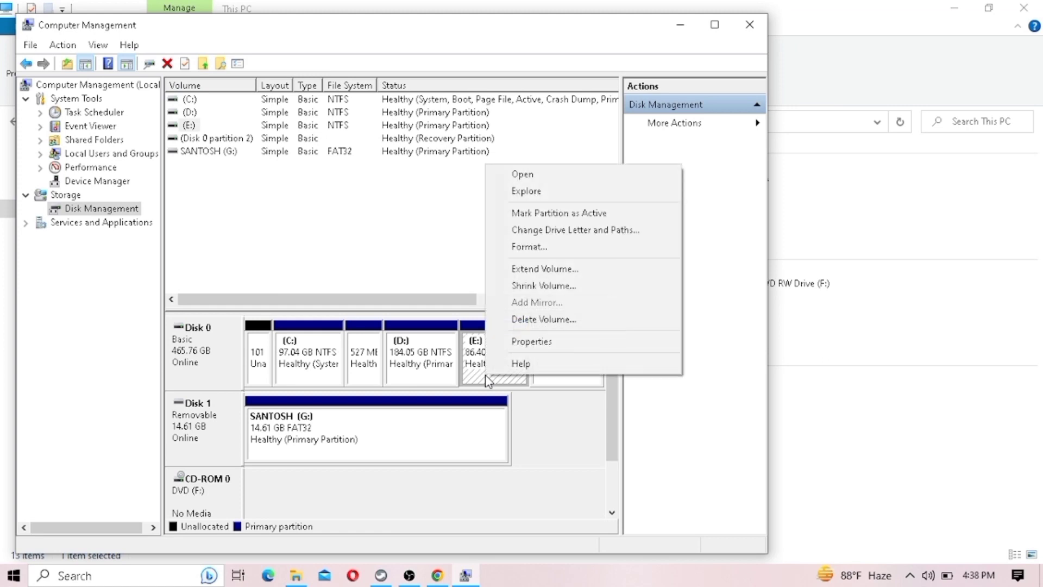
mouse_move(543, 285)
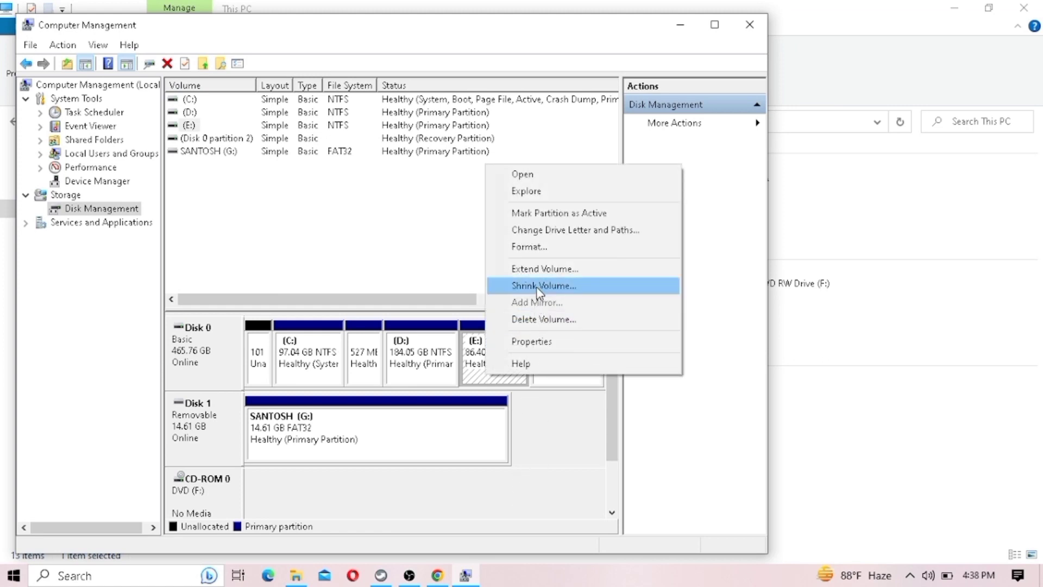
click(543, 284)
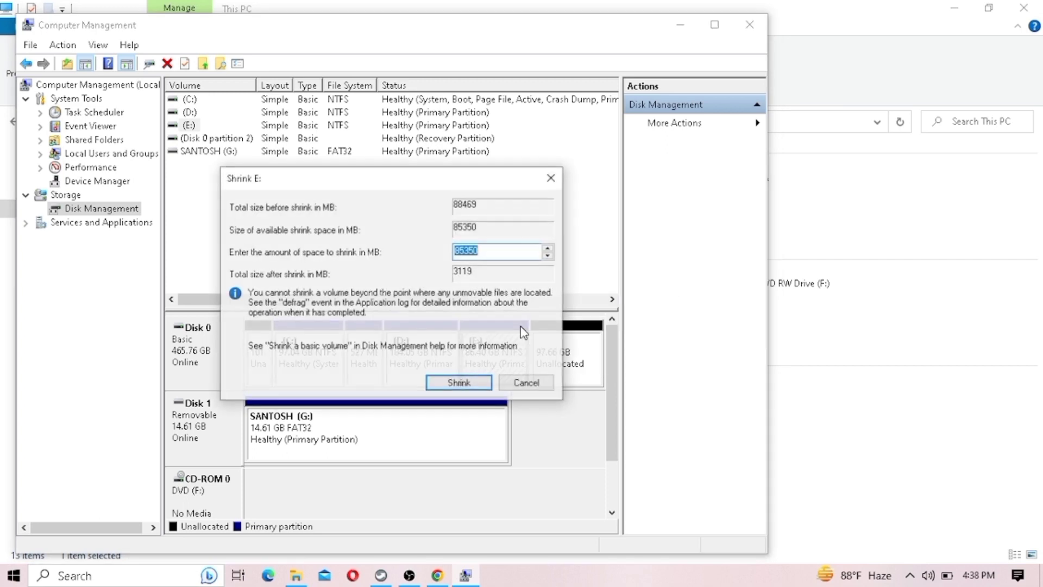
click(457, 382)
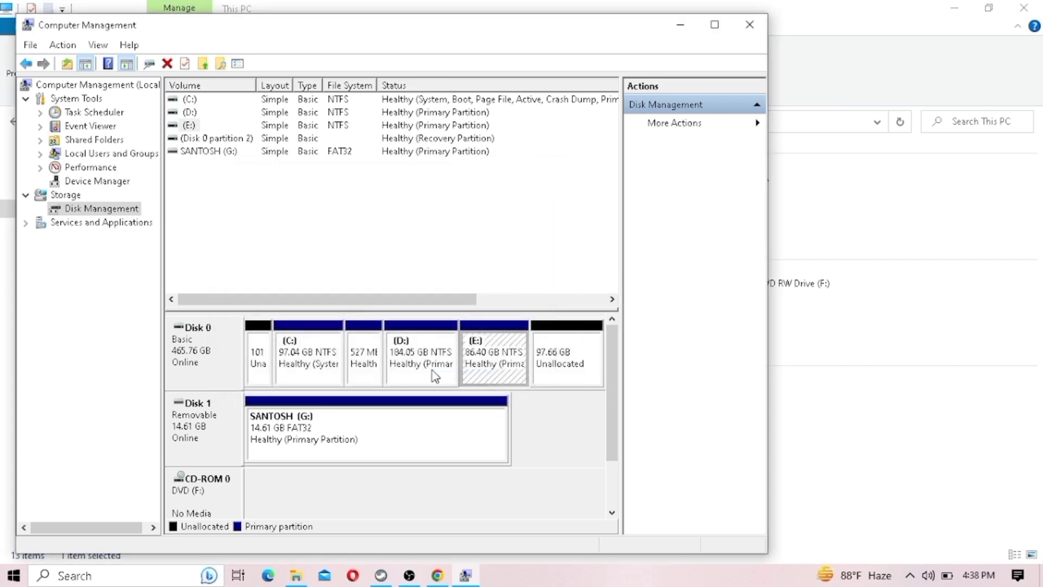
Step: Shrink drive D: to 174.29 GB, leaving 9.77 GB unallocated
right_click(421, 352)
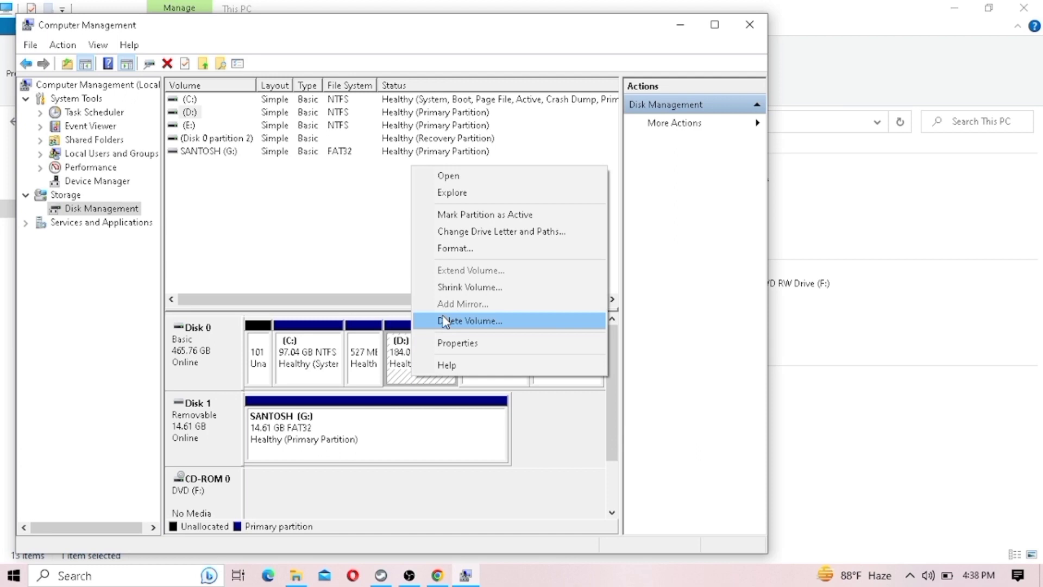
click(469, 287)
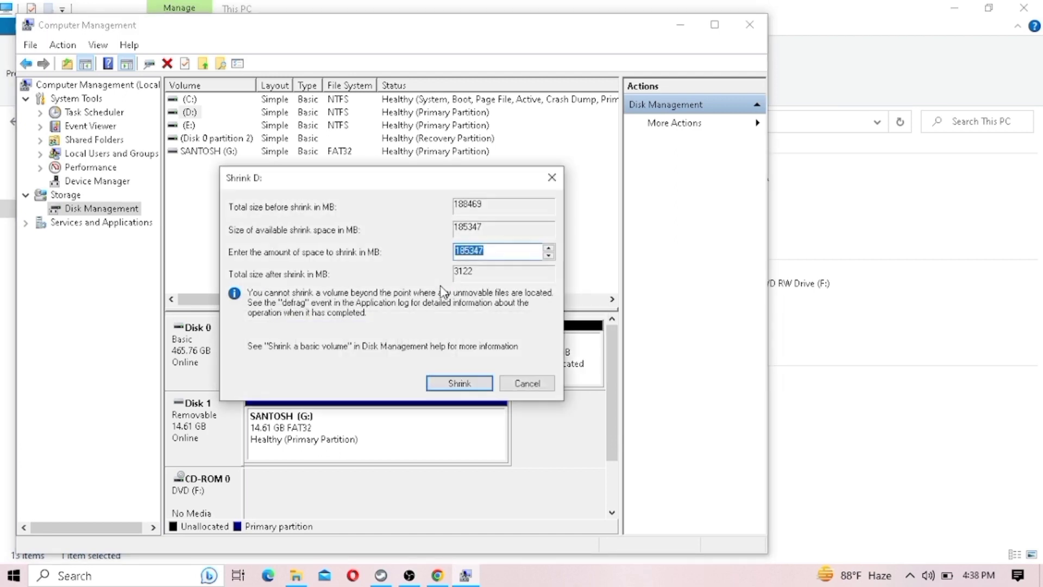
text(18534)
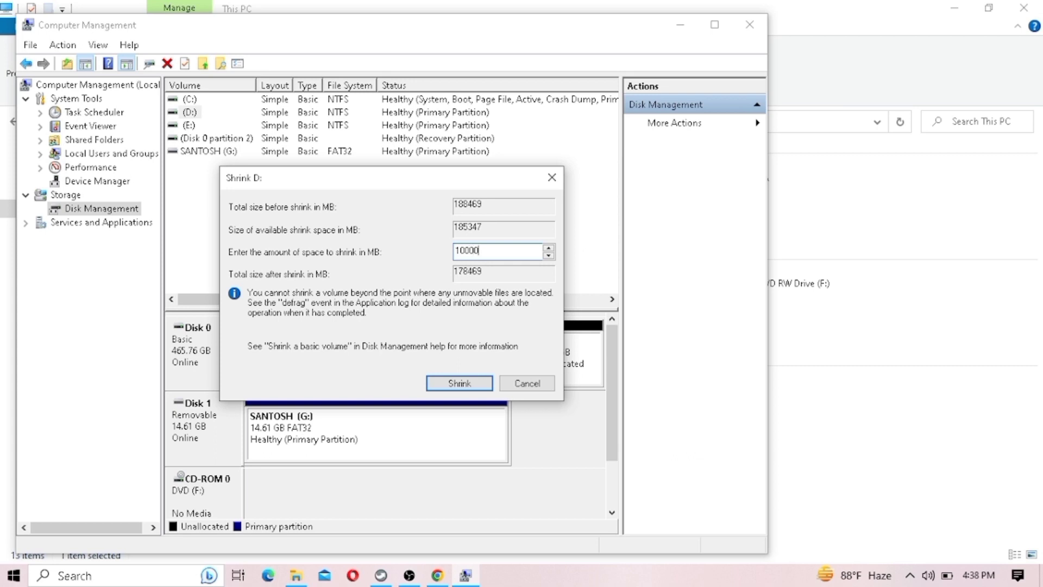
click(458, 383)
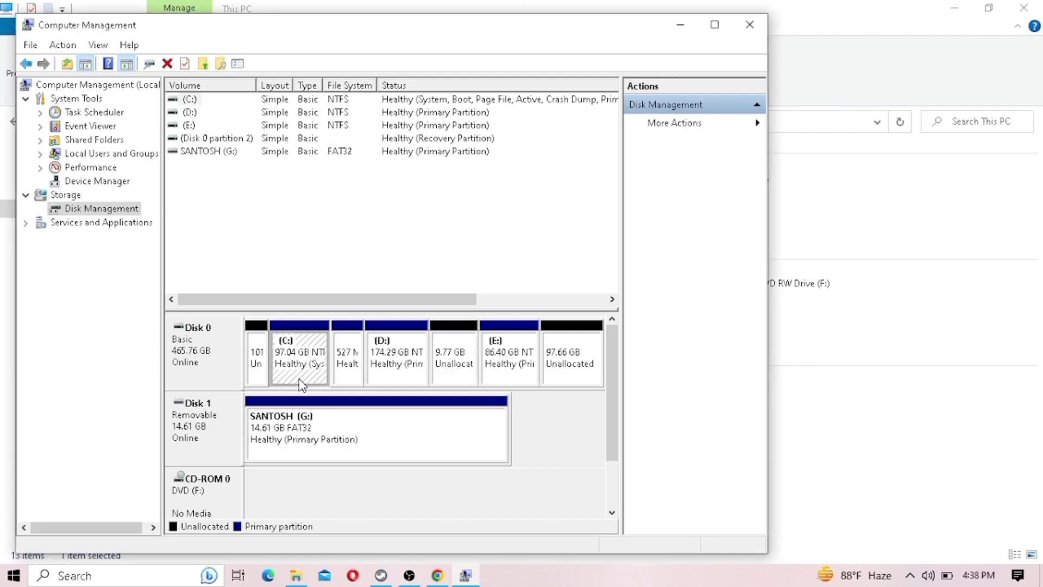
right_click(298, 353)
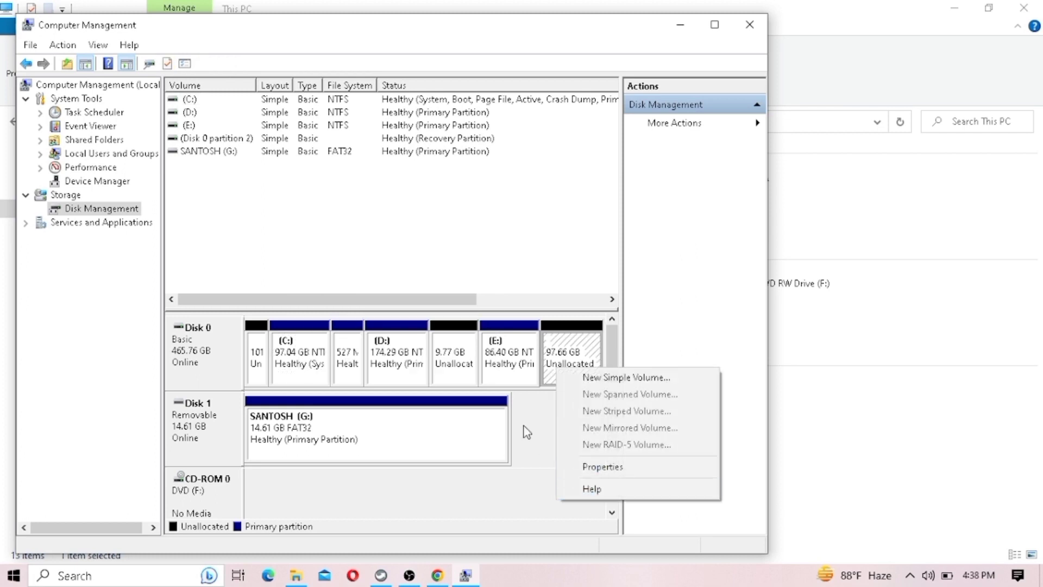
right_click(506, 352)
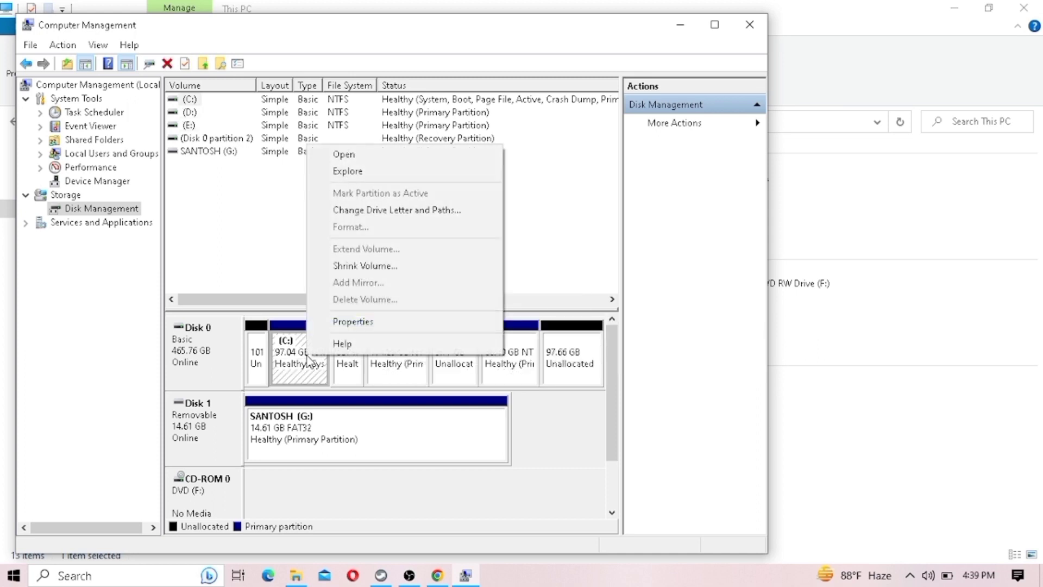
mouse_move(392, 250)
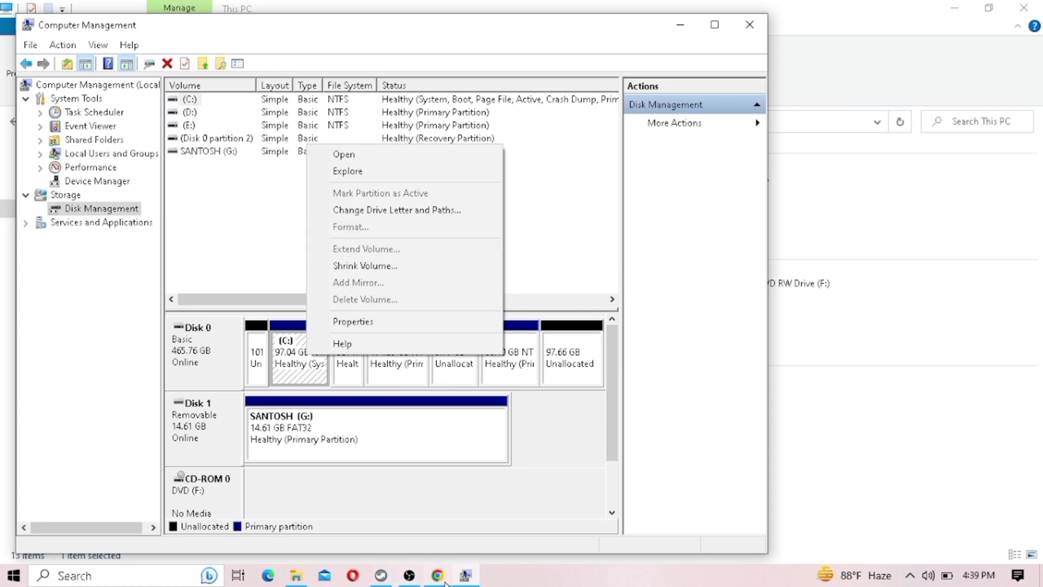
Step: Google 'mini partation wizard tool' in Chrome and open the Best Free Partition Manager result
click(436, 574)
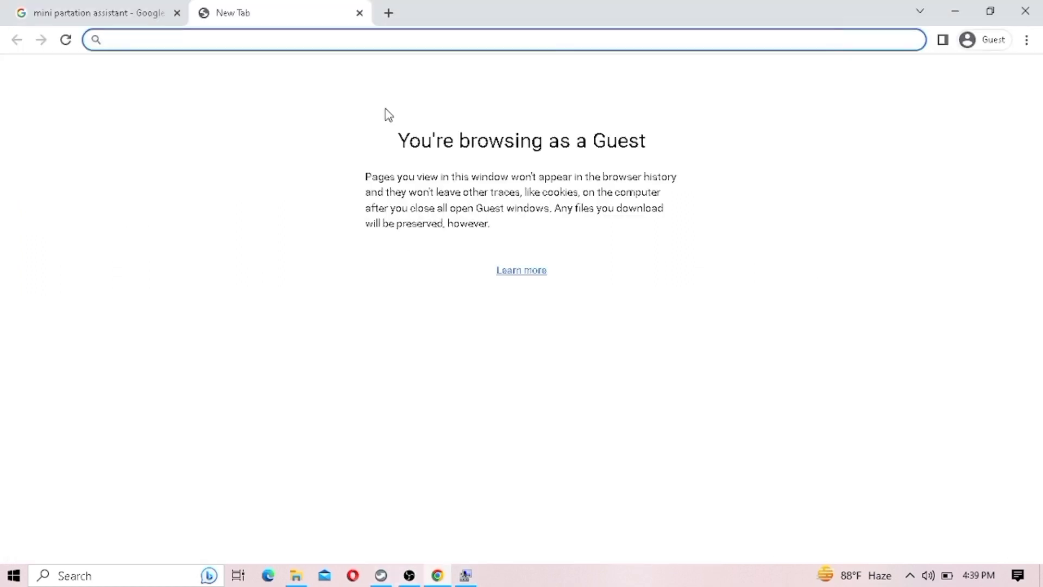
text(mini parta)
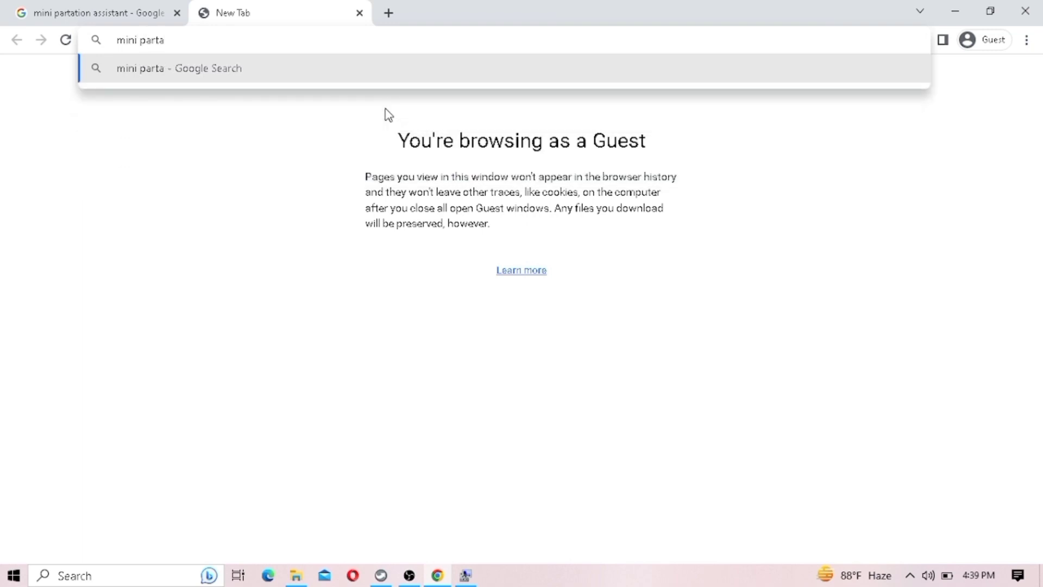
text(tion)
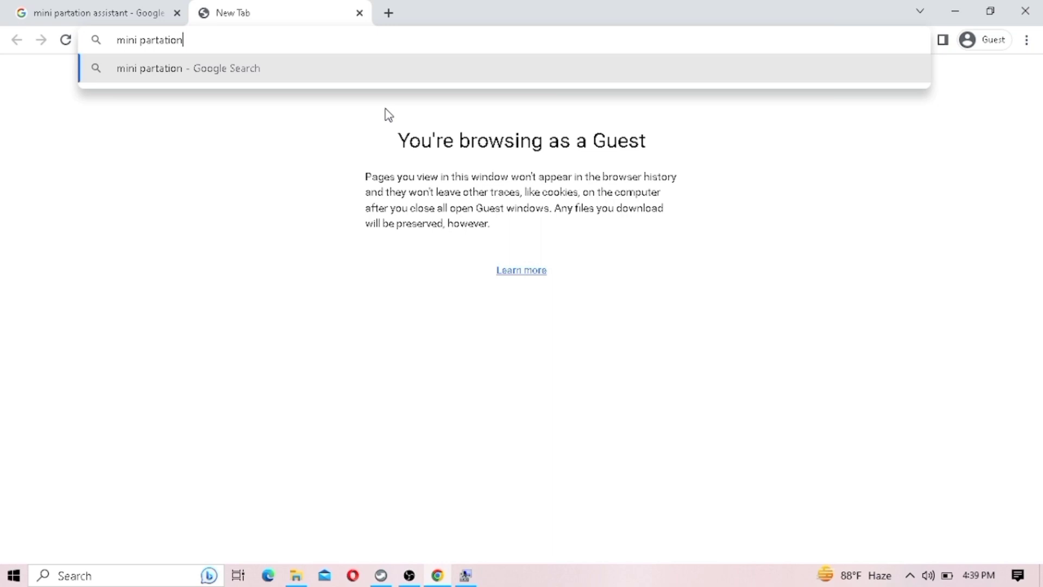
text(wizard tool)
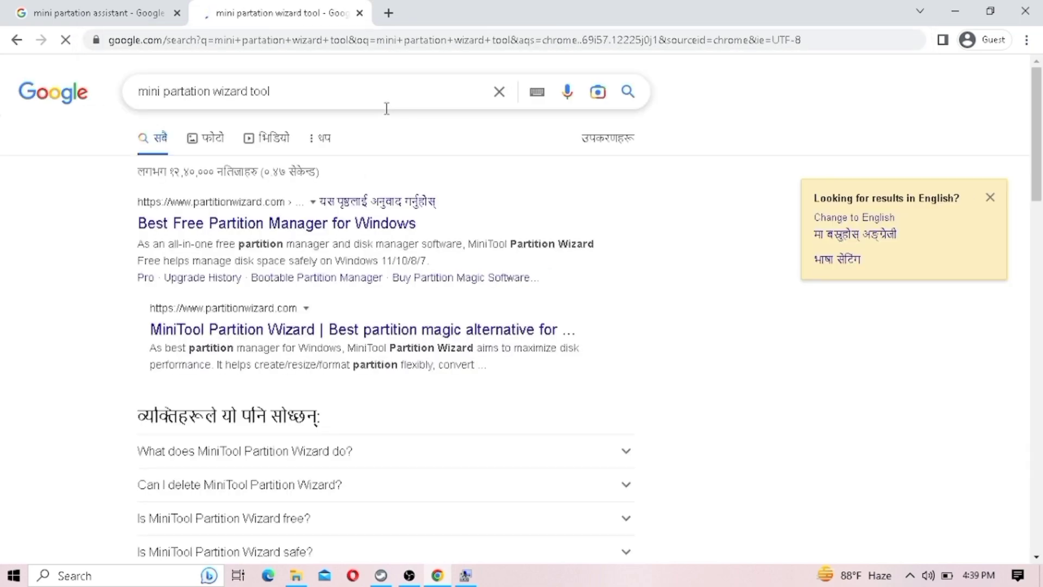
click(275, 223)
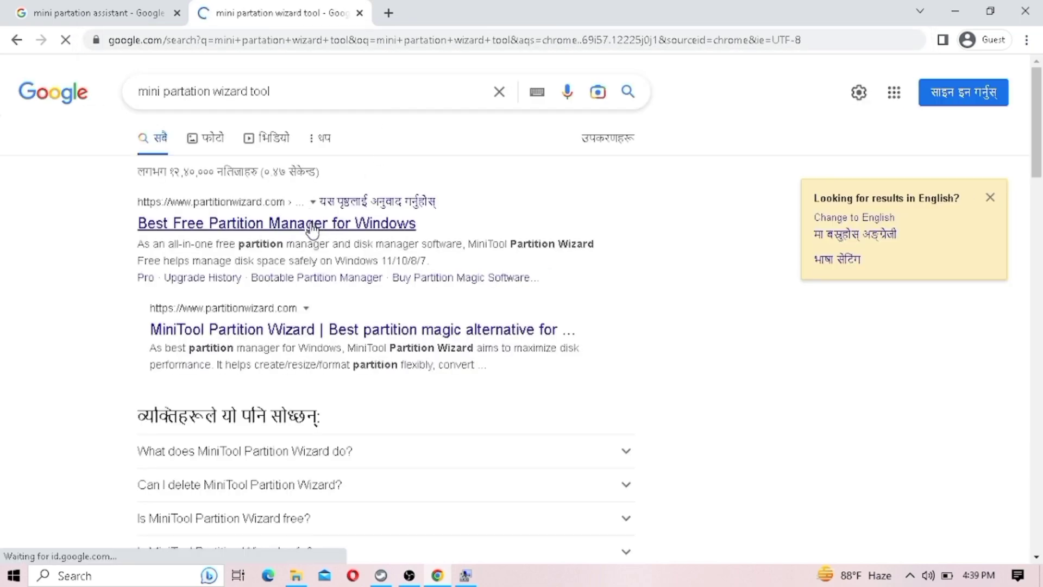
Step: Download pw1207-free-online.exe from the Partition Wizard Free page
click(276, 223)
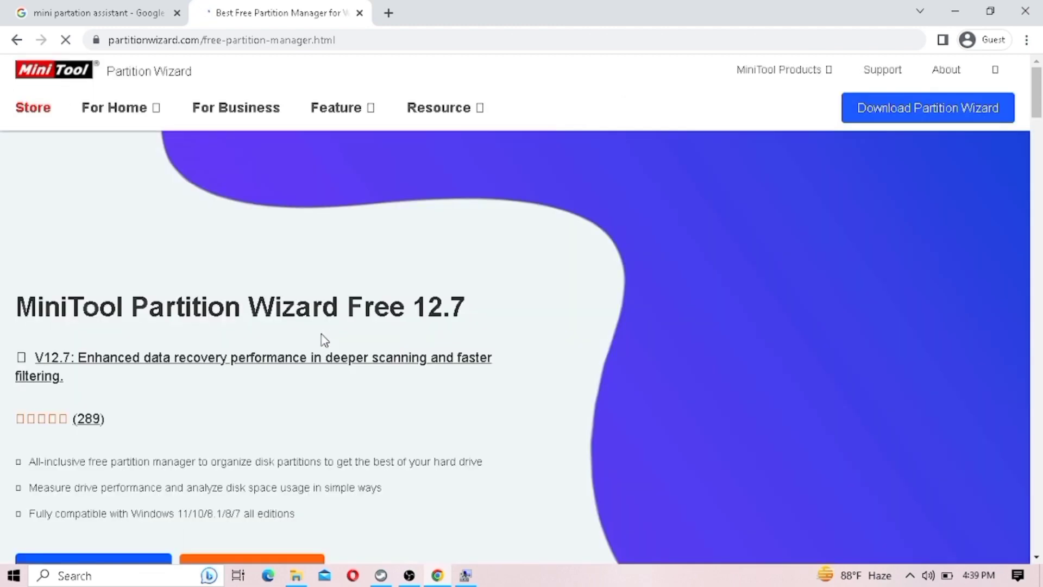
scroll(down, 3)
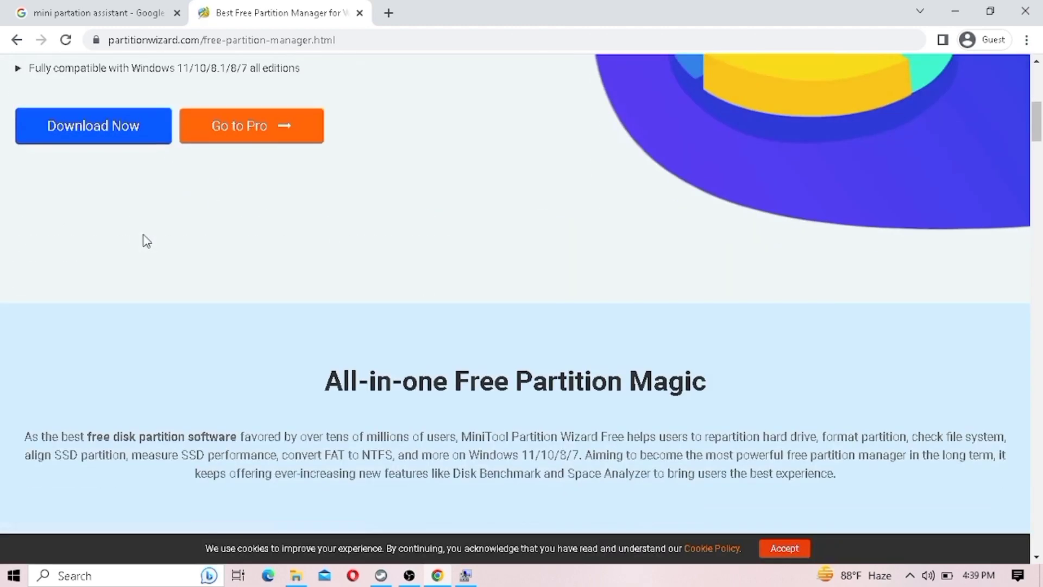
click(93, 126)
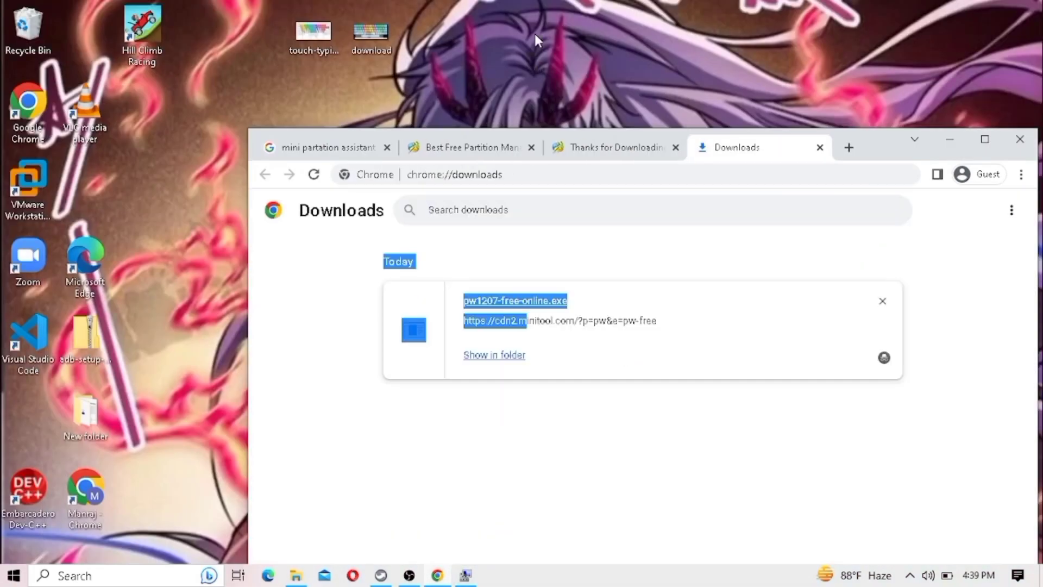
Step: Run pw1207-free-online from Local Disk (E:) and keep English as setup language
click(493, 354)
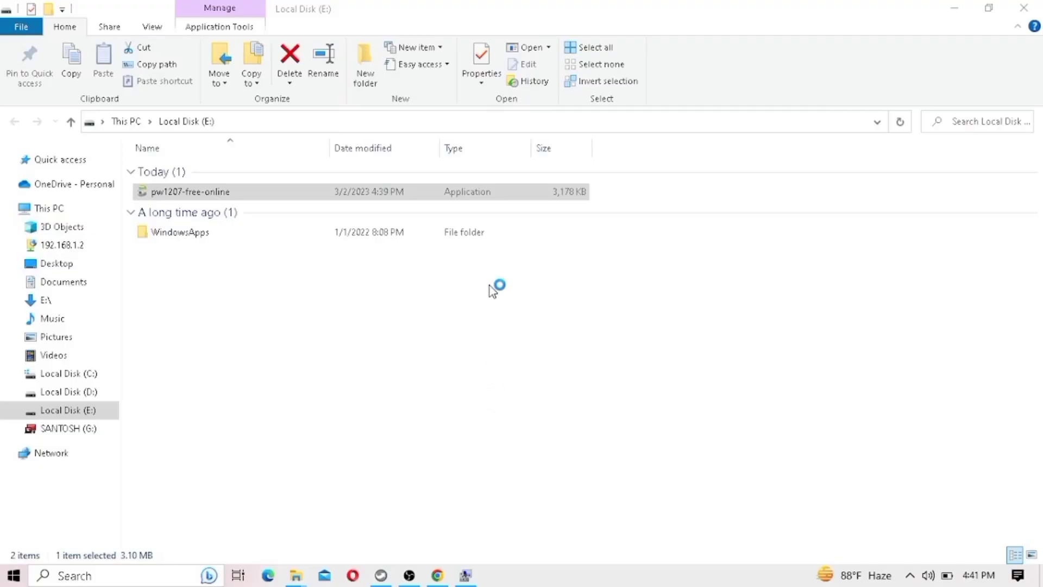
double_click(190, 192)
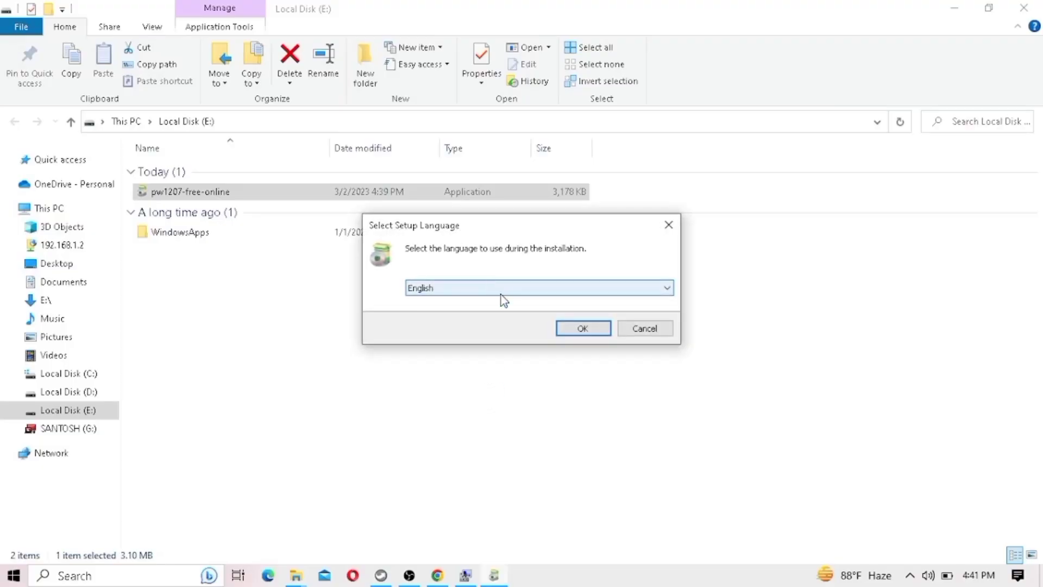
click(581, 328)
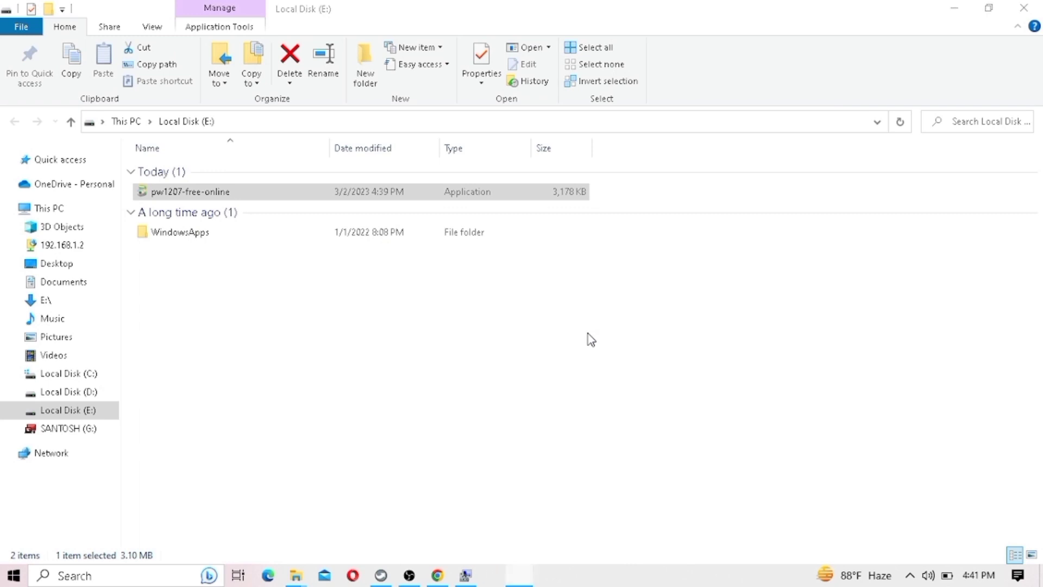
Step: Install Partition Wizard Free in the default folder, skipping MiniTool ShadowMaker Free
double_click(190, 192)
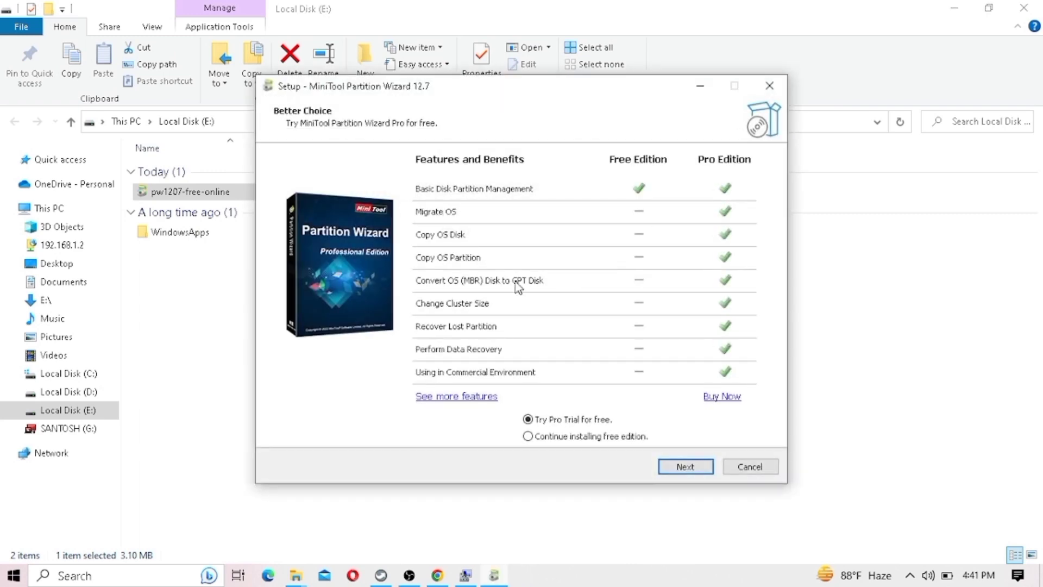
mouse_move(597, 441)
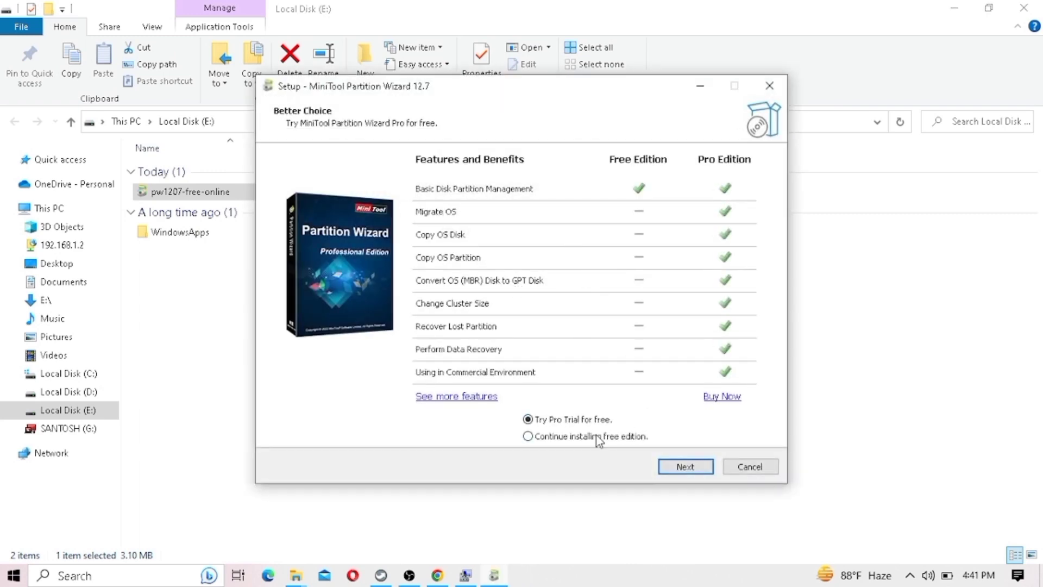
click(527, 436)
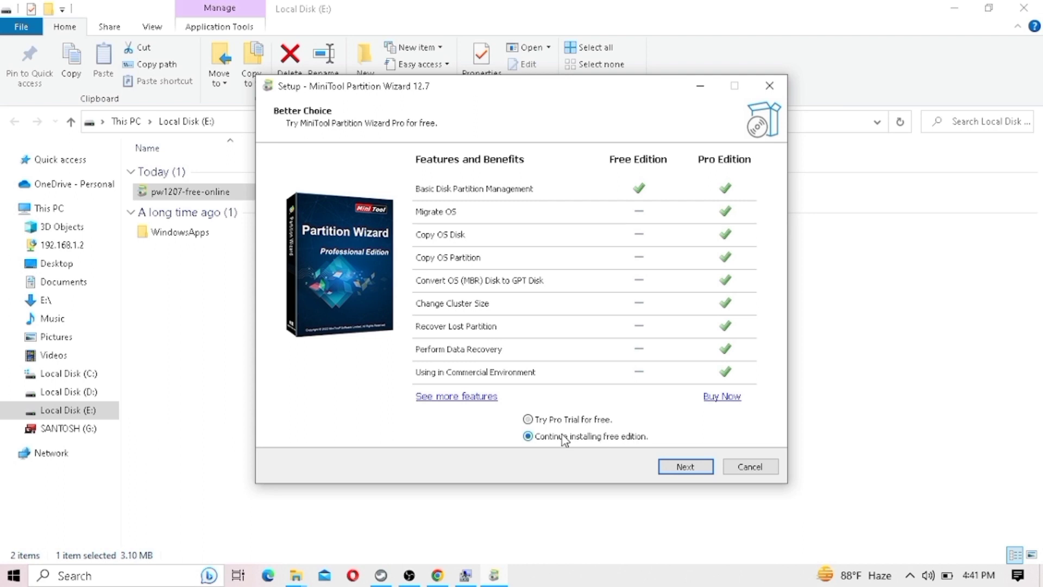
click(527, 435)
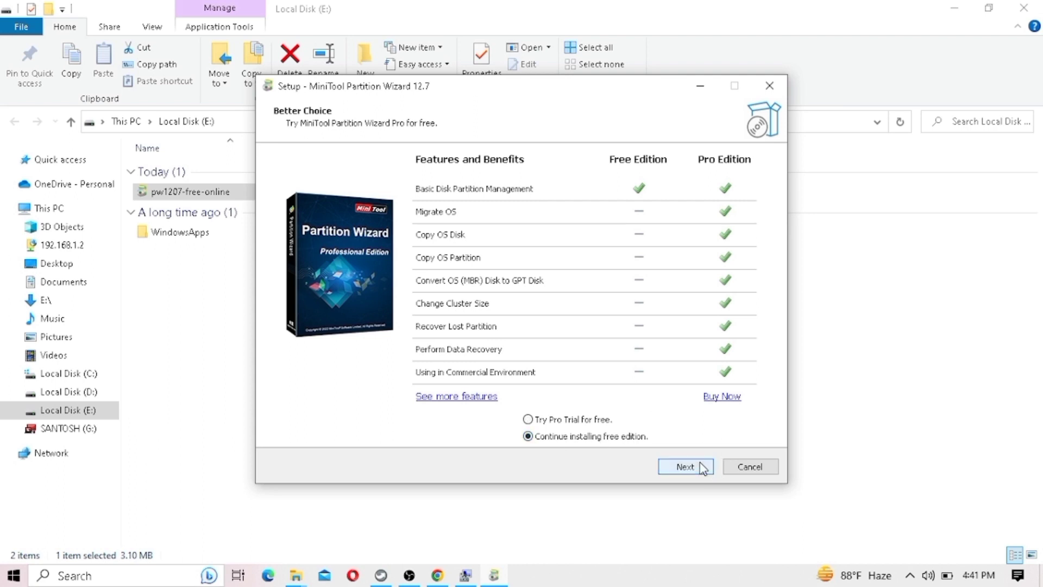
click(685, 466)
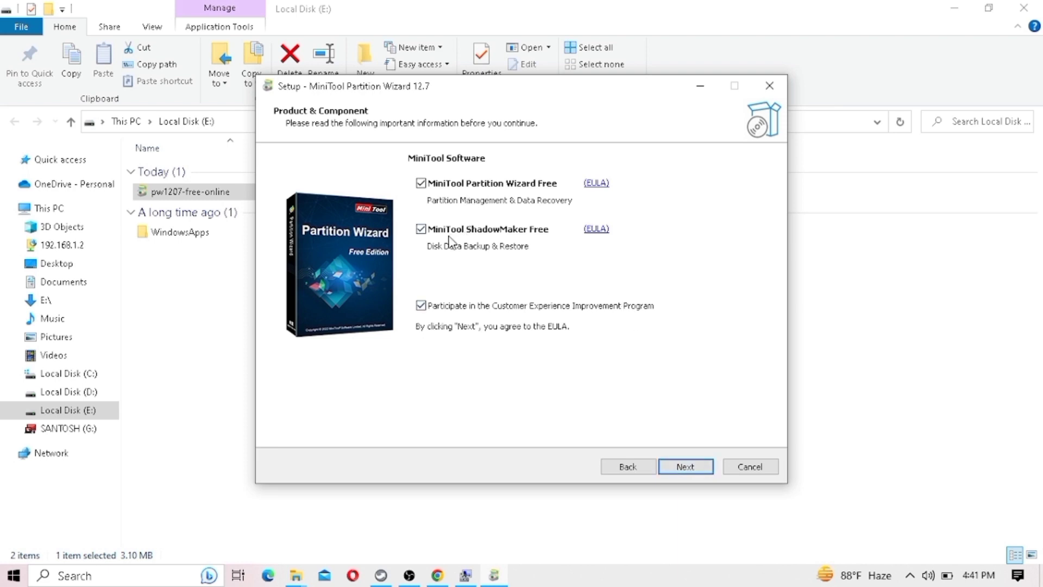
click(420, 228)
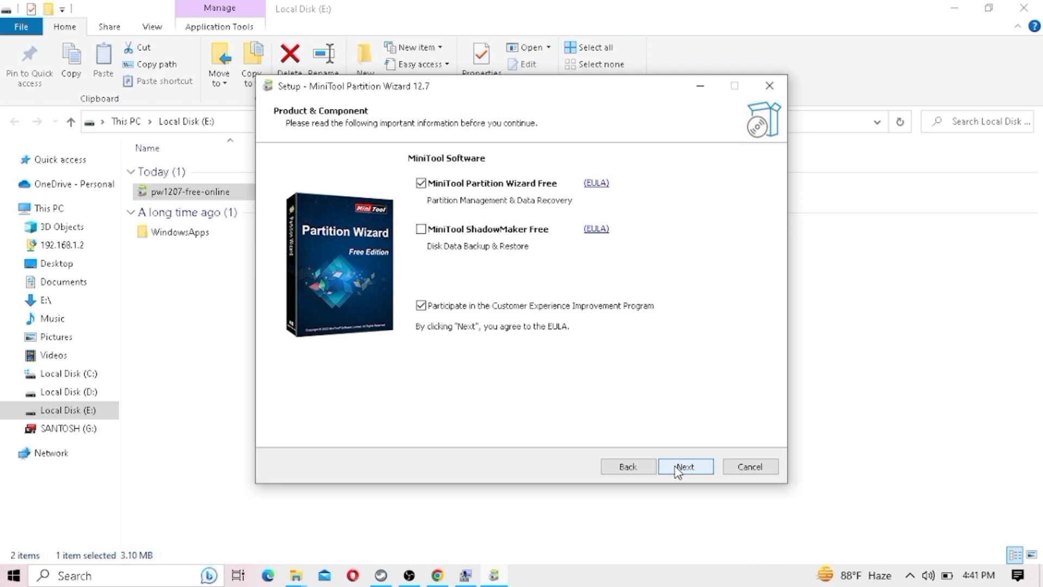
mouse_move(480, 347)
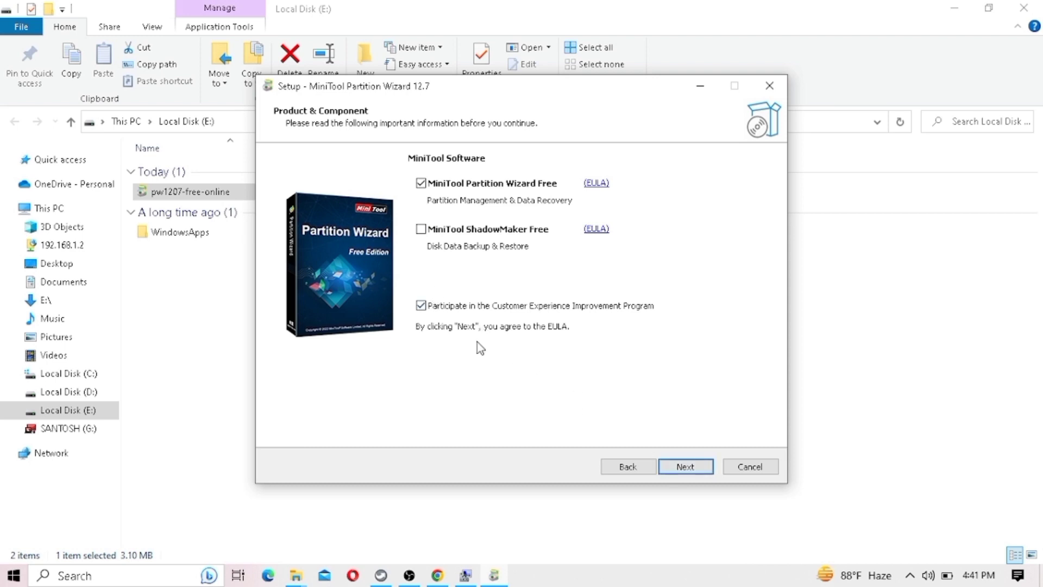
click(685, 465)
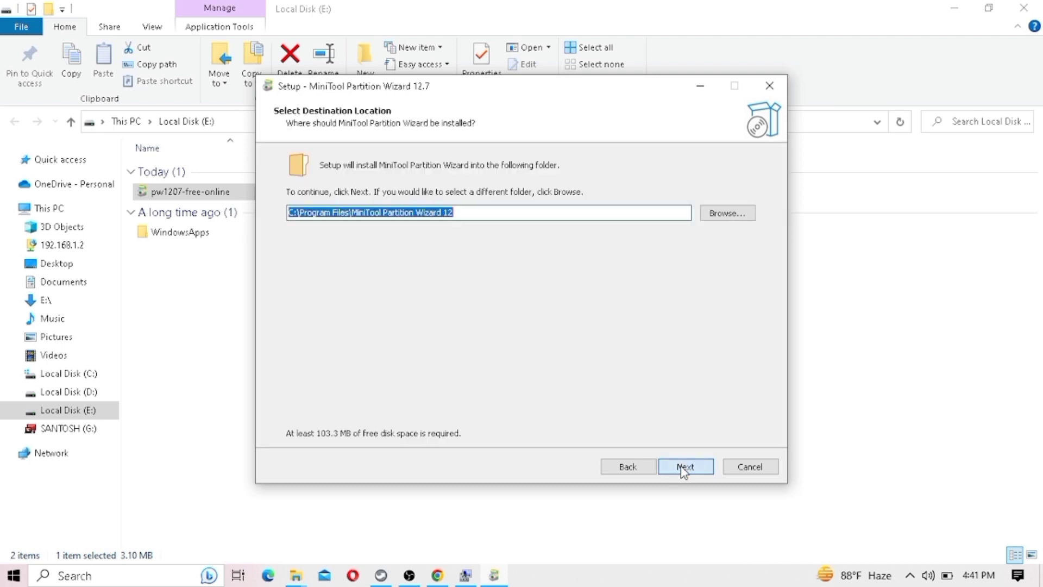
click(684, 466)
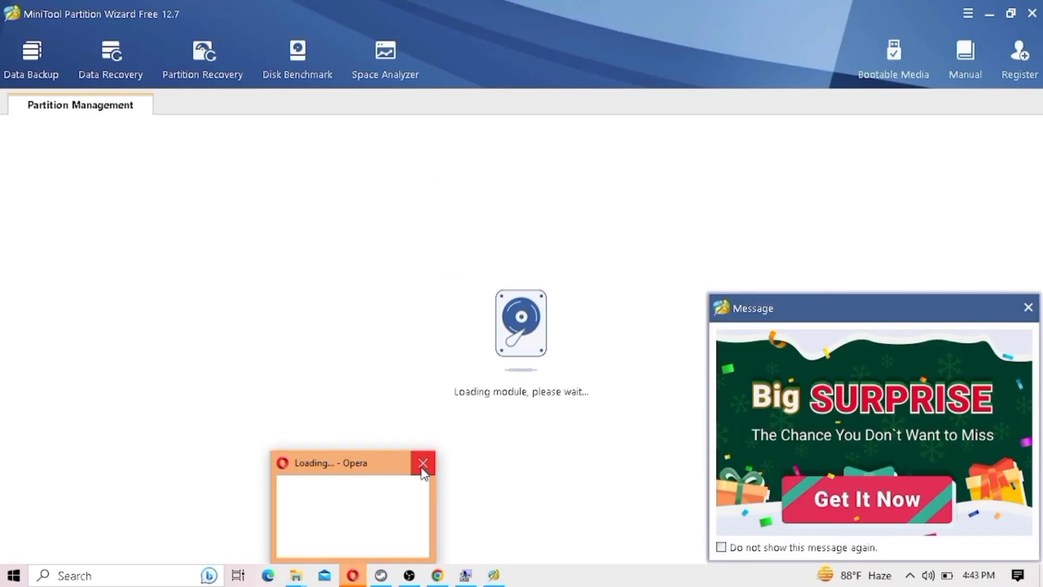
Step: Close the Opera loading window, promo message and Partition Explorer dialog
click(423, 462)
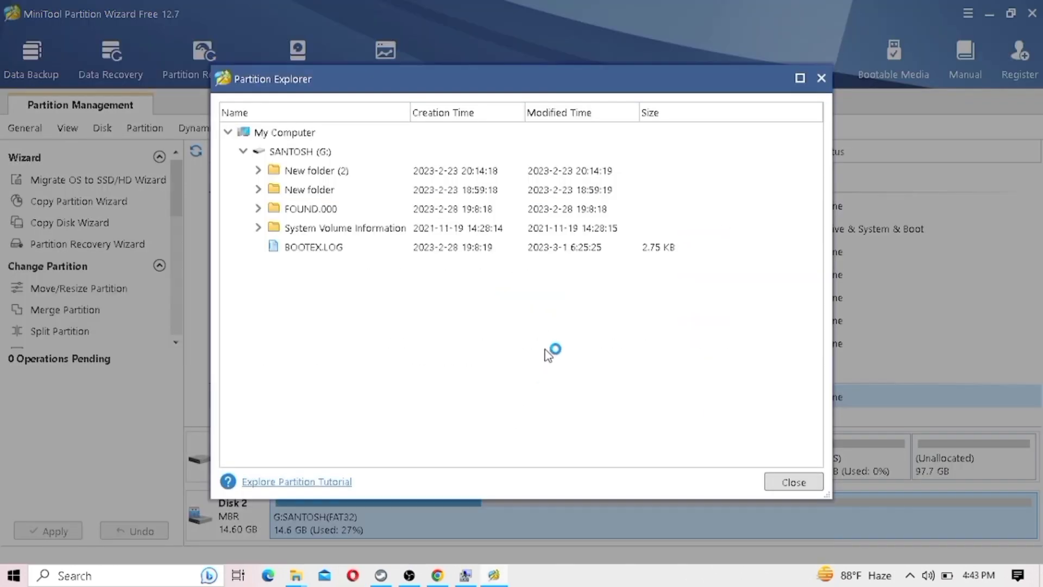
click(313, 246)
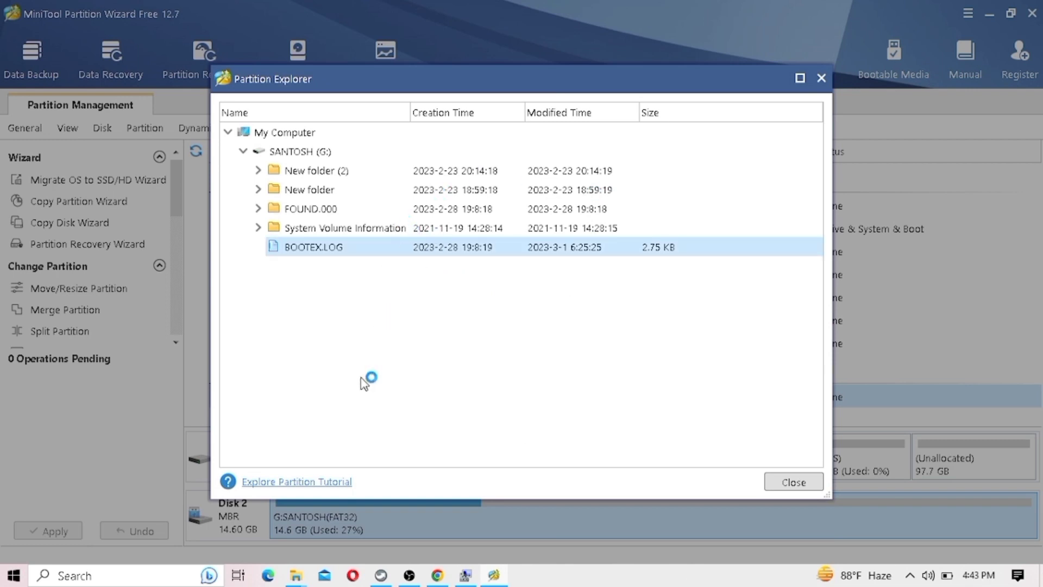
click(282, 131)
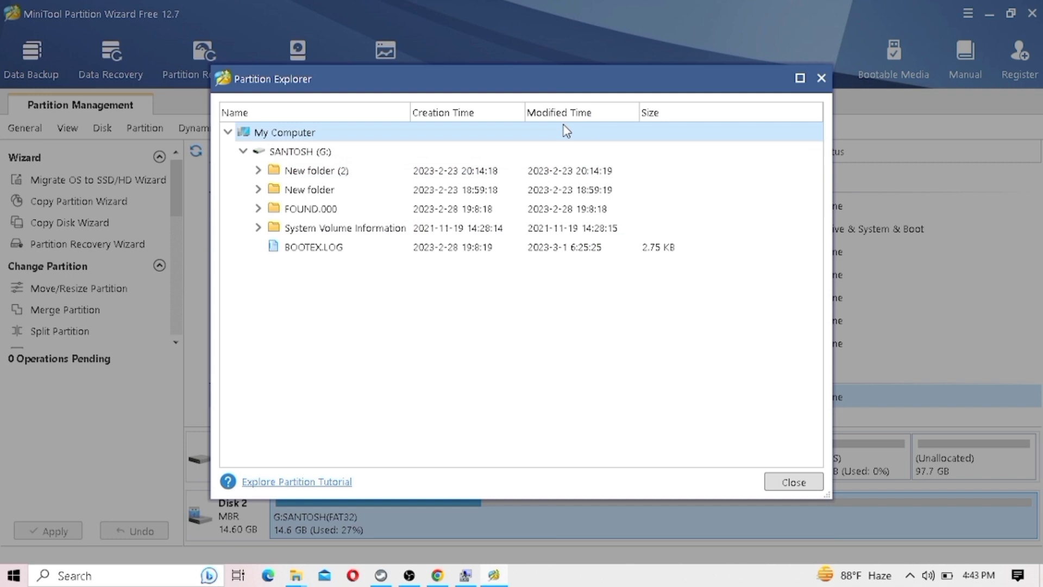
click(300, 151)
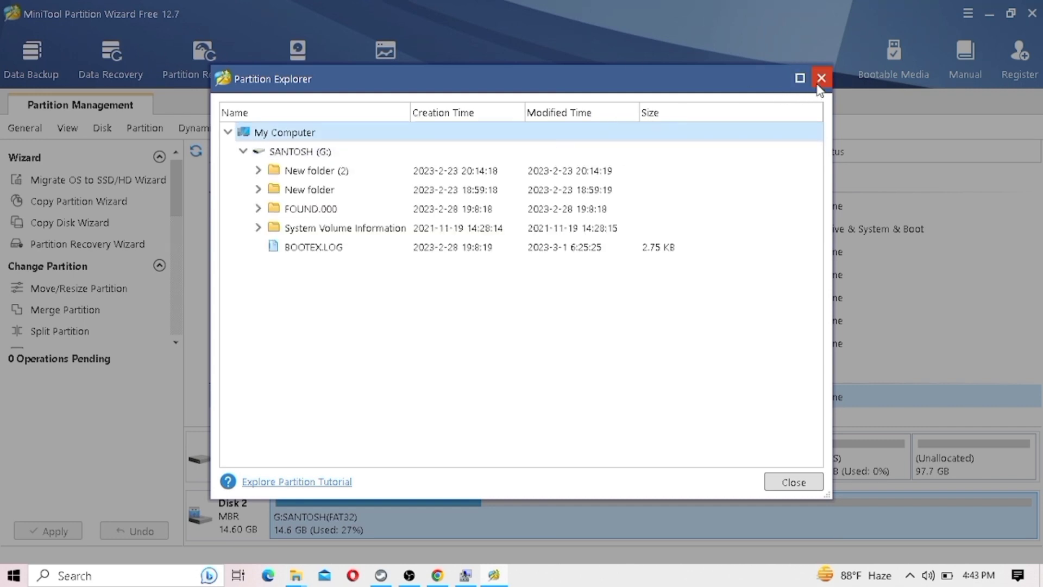
click(820, 77)
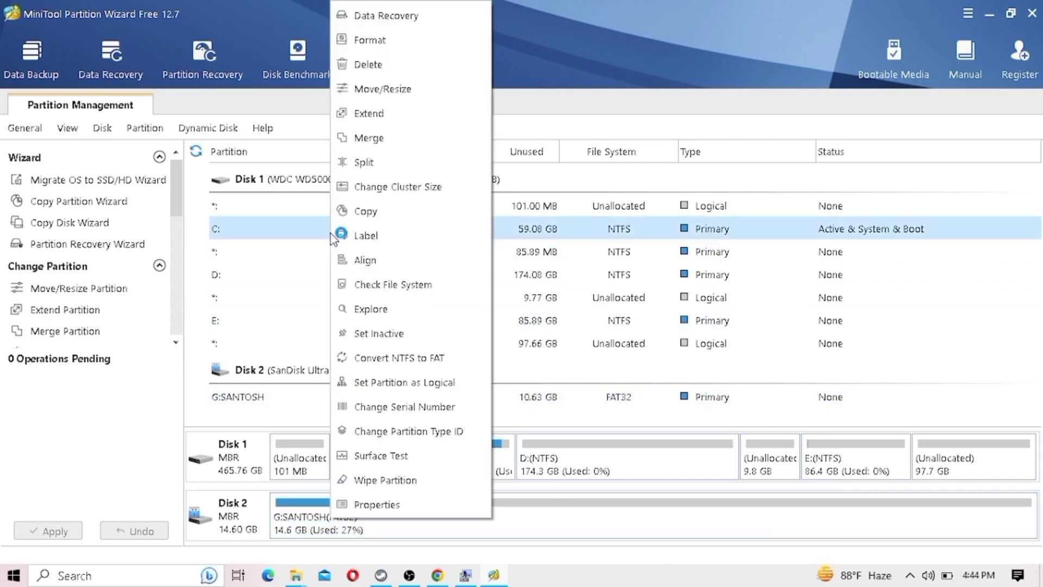
Step: Extend C: to 194.70 GB using all 97.66 GB of unallocated space
click(368, 113)
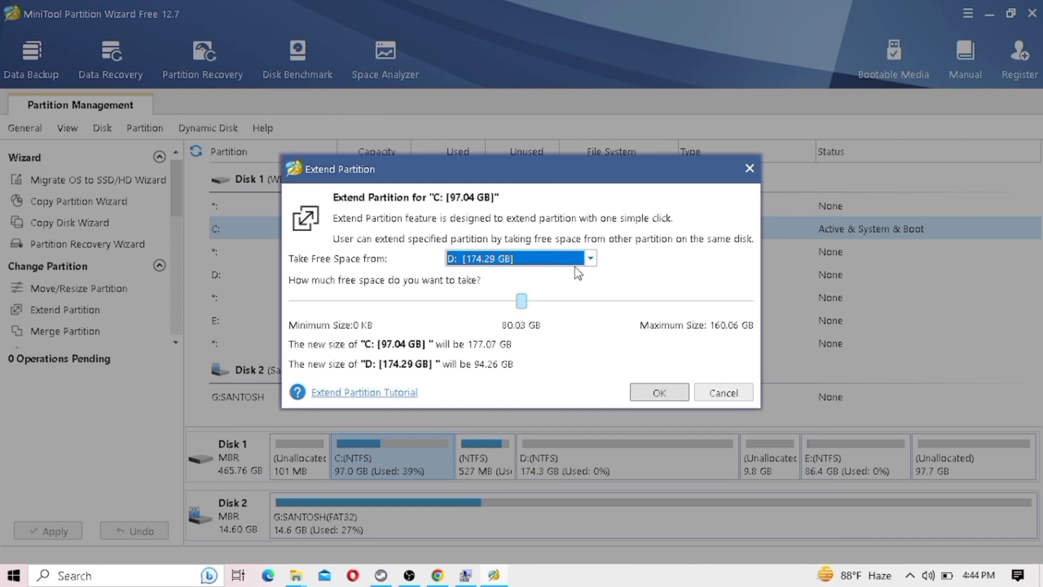
click(588, 258)
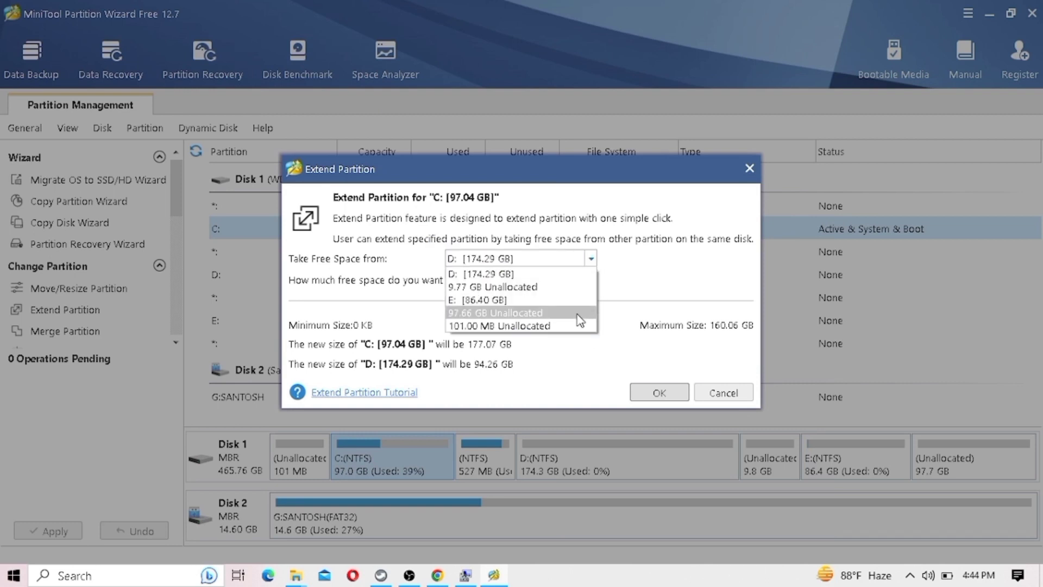
mouse_move(500, 325)
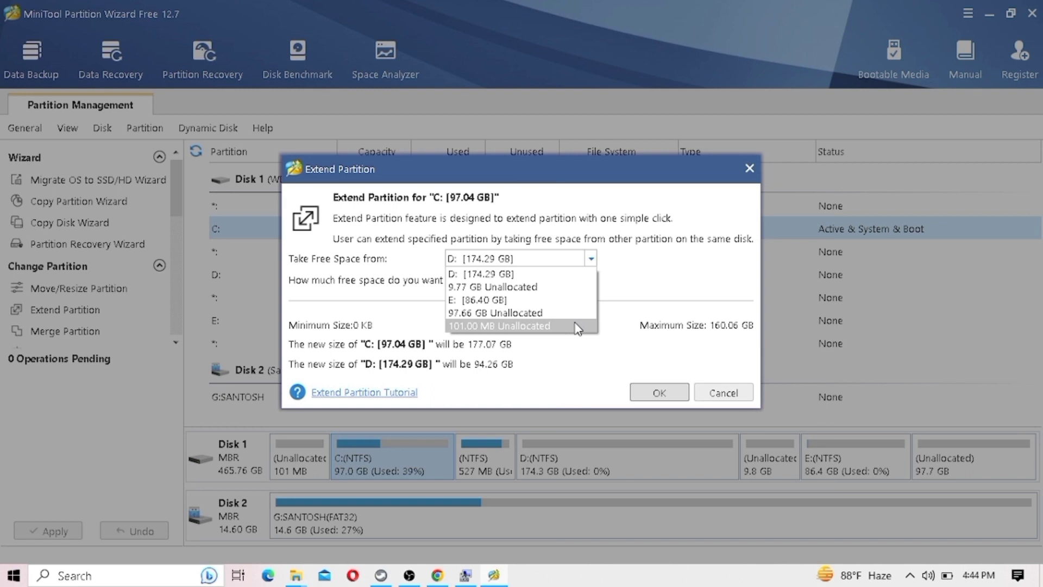
mouse_move(568, 313)
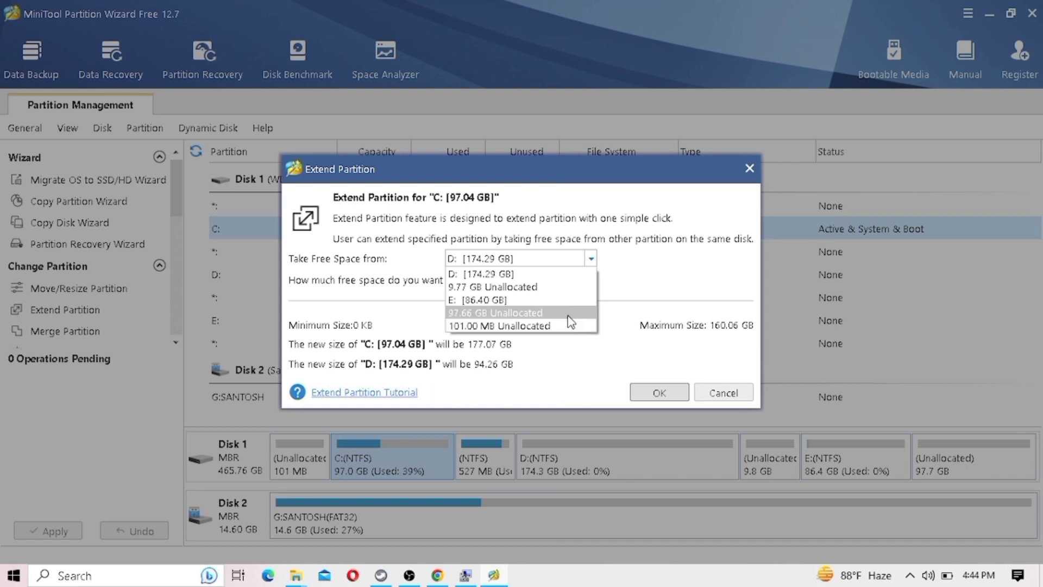
click(495, 313)
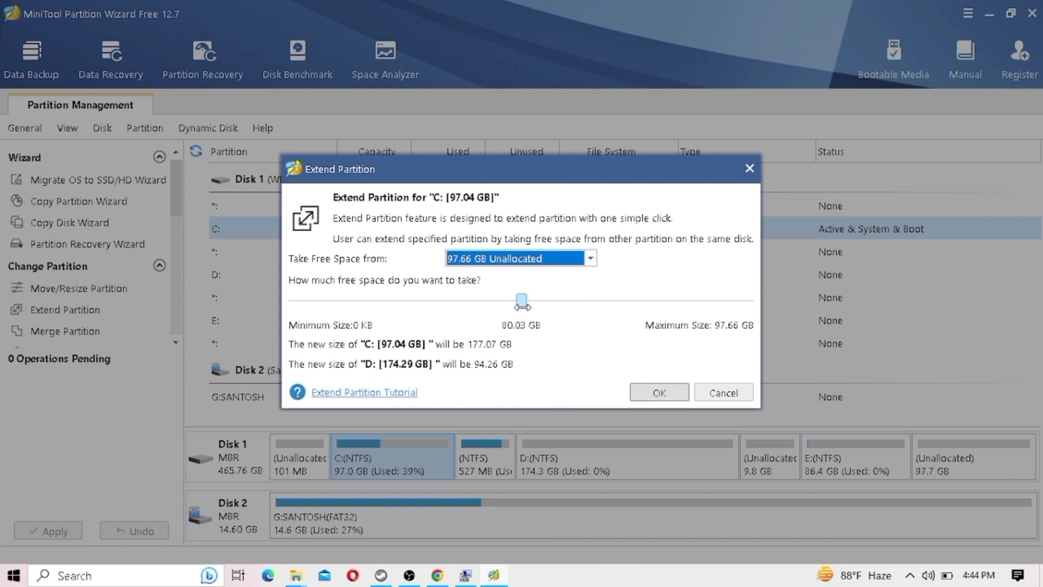
drag(522, 299, 714, 299)
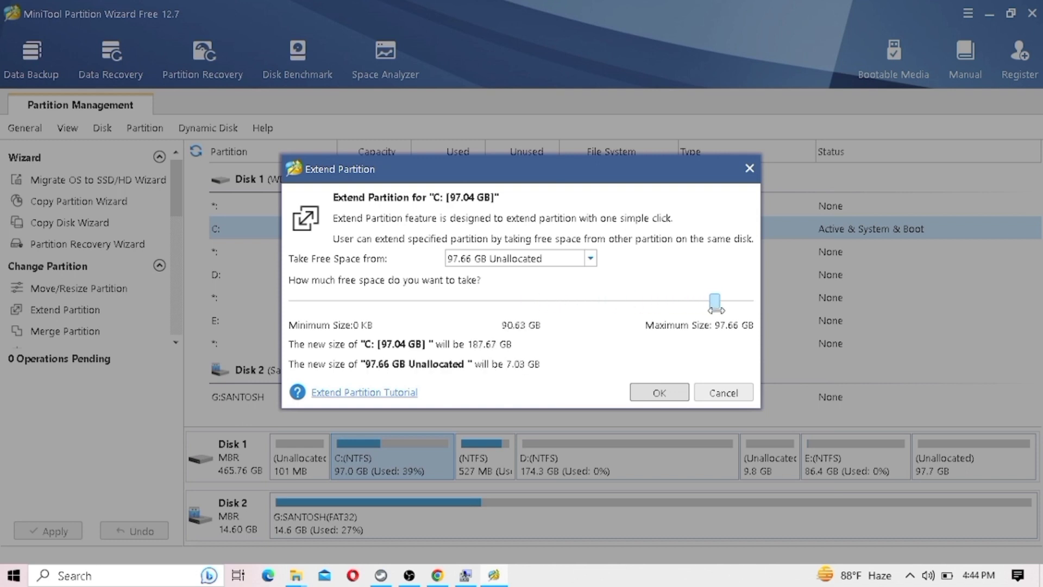
drag(714, 300, 747, 300)
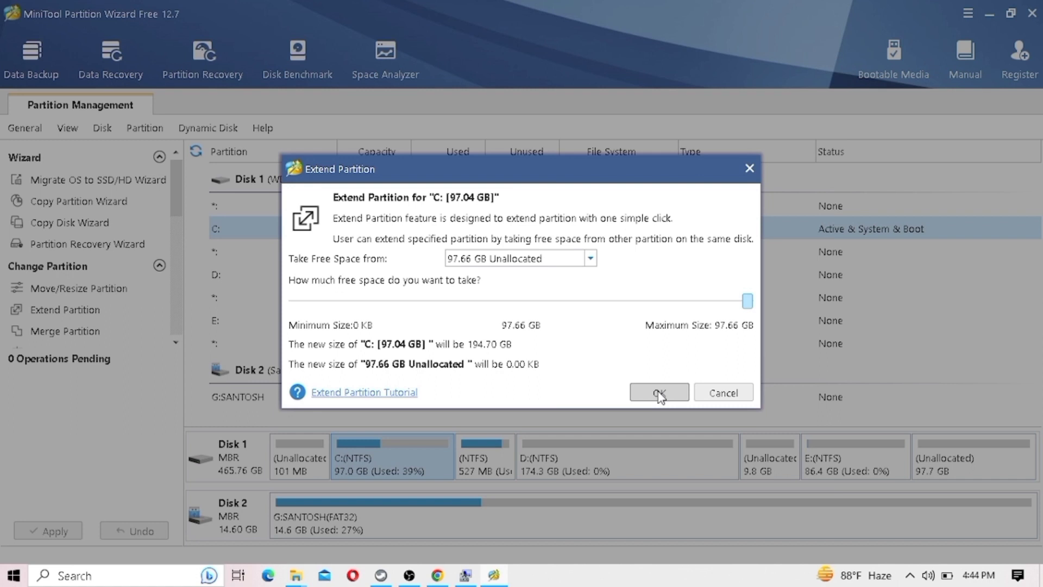
click(658, 392)
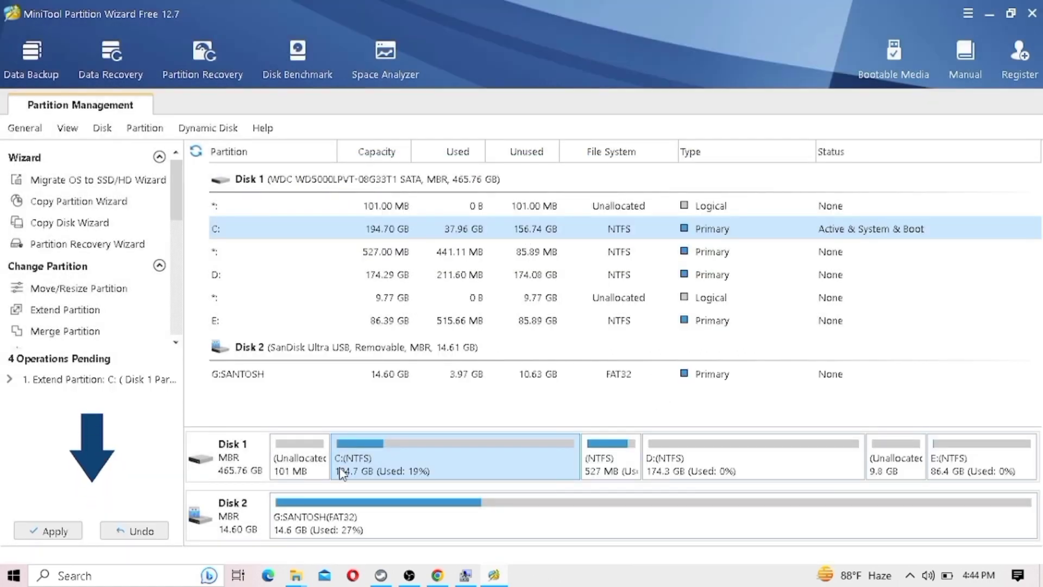
Step: Extend C: using the full 9.77 GB unallocated area, growing it to 204.46 GB
click(296, 274)
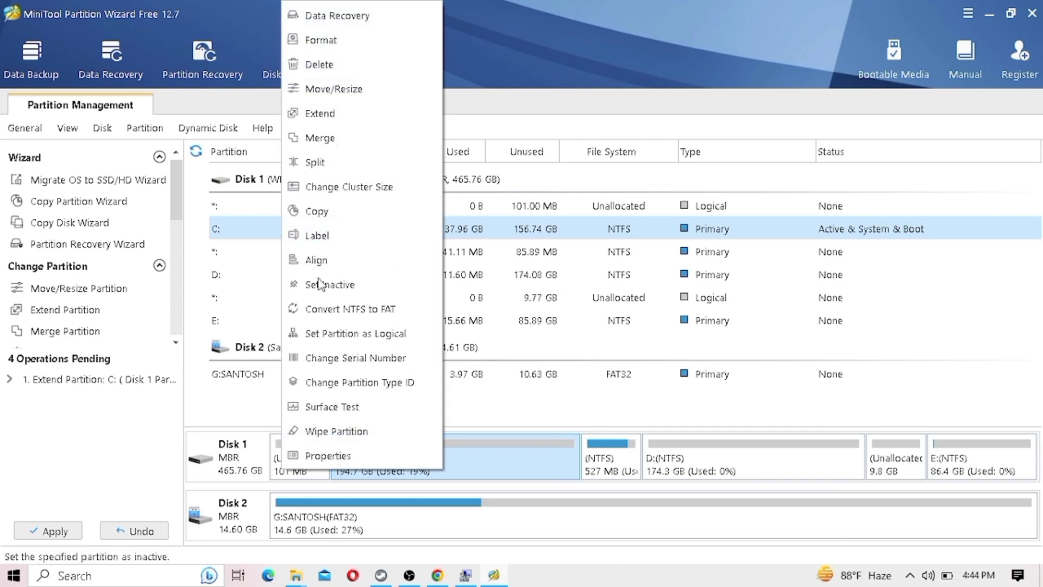
mouse_move(319, 112)
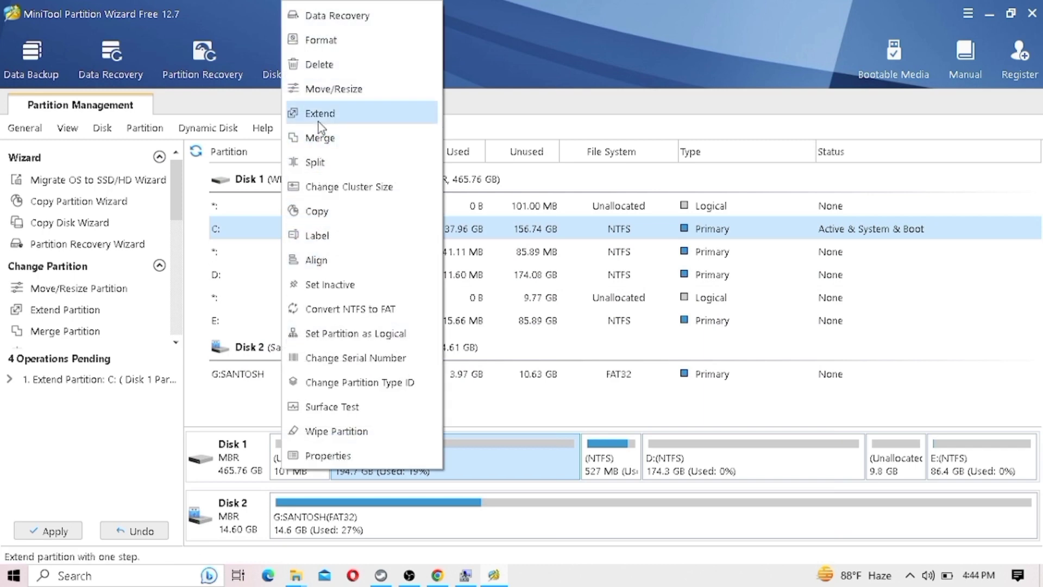
click(320, 113)
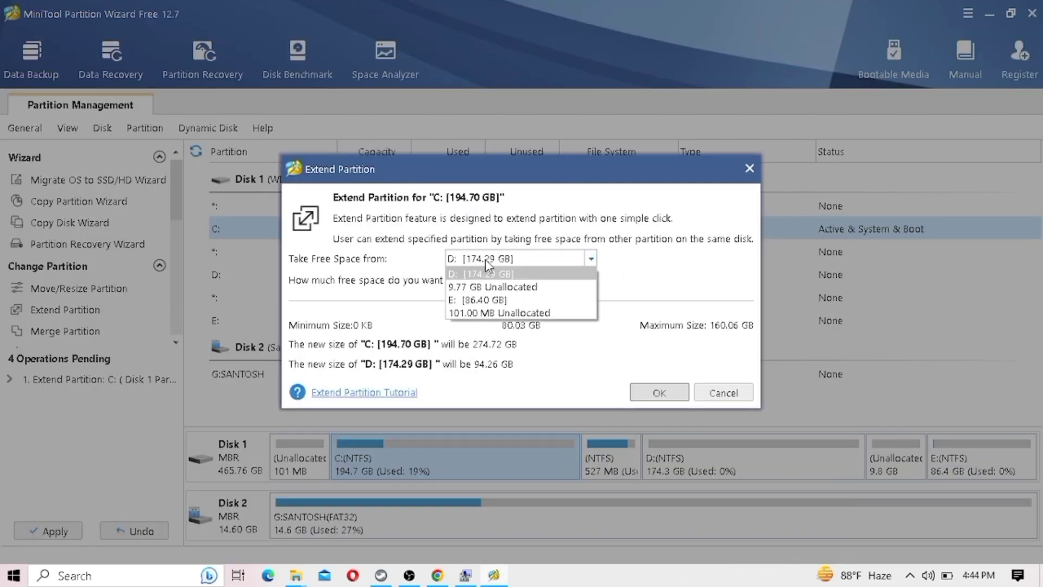
mouse_move(492, 287)
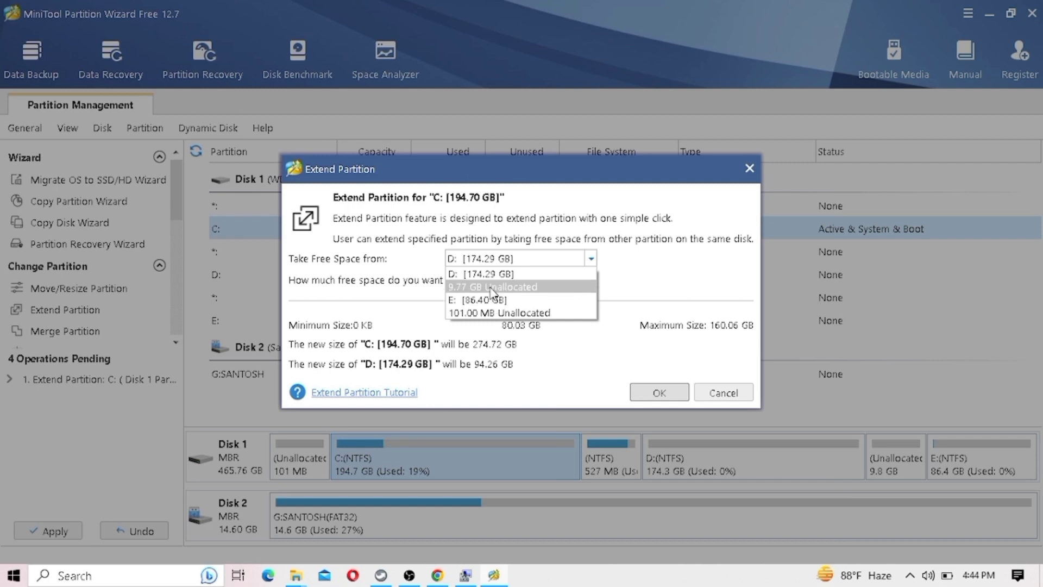
click(491, 287)
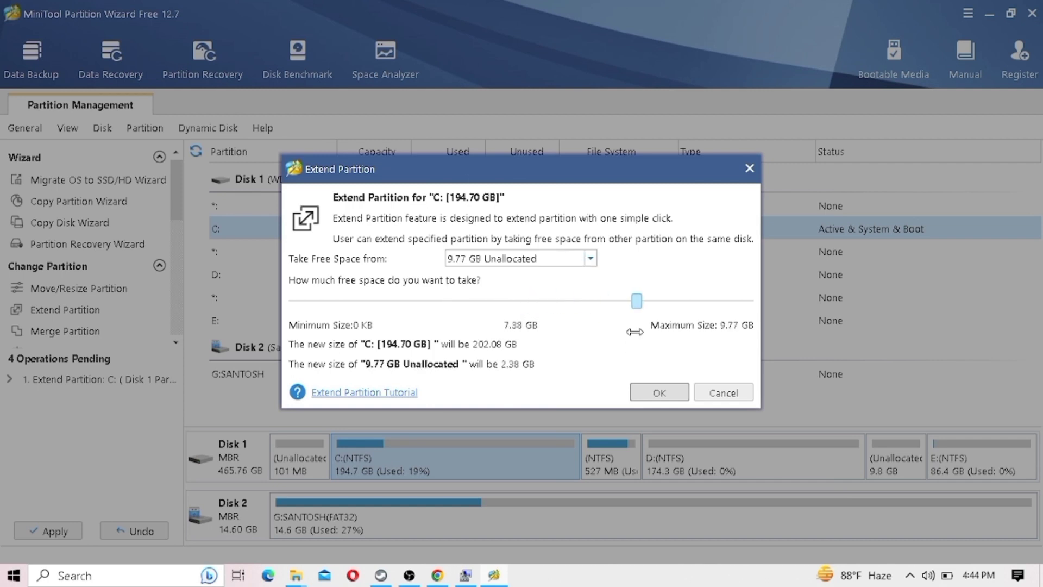
drag(635, 300, 746, 300)
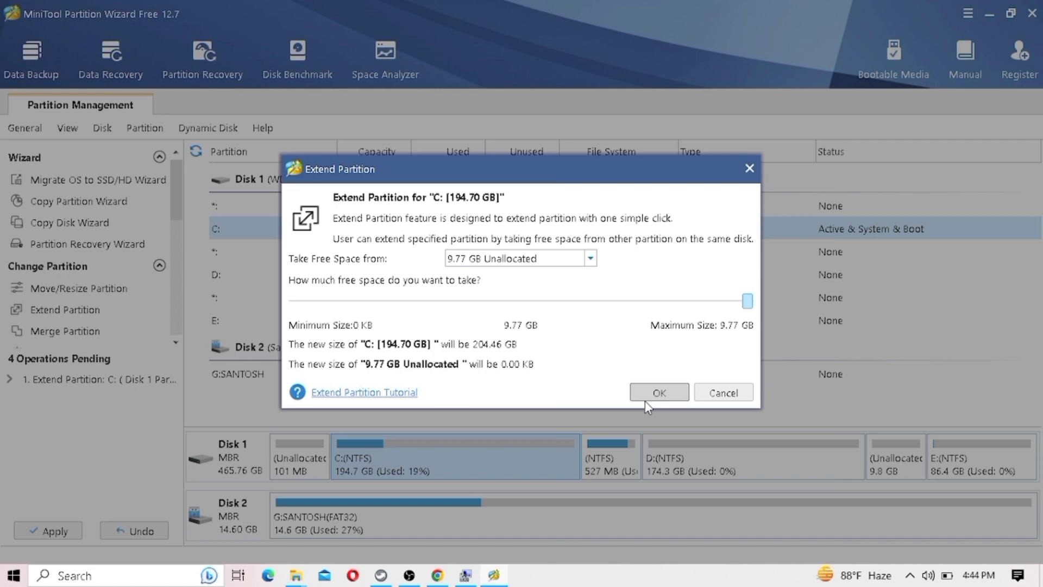
click(657, 392)
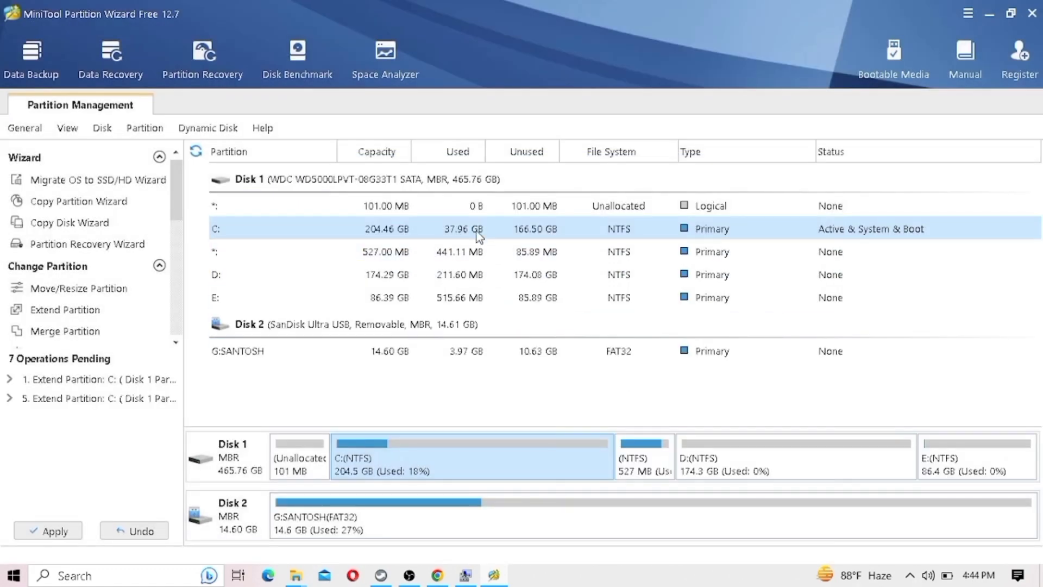
Step: Extend C: with the entire 101.00 MB unallocated area, reaching 204.56 GB
right_click(476, 228)
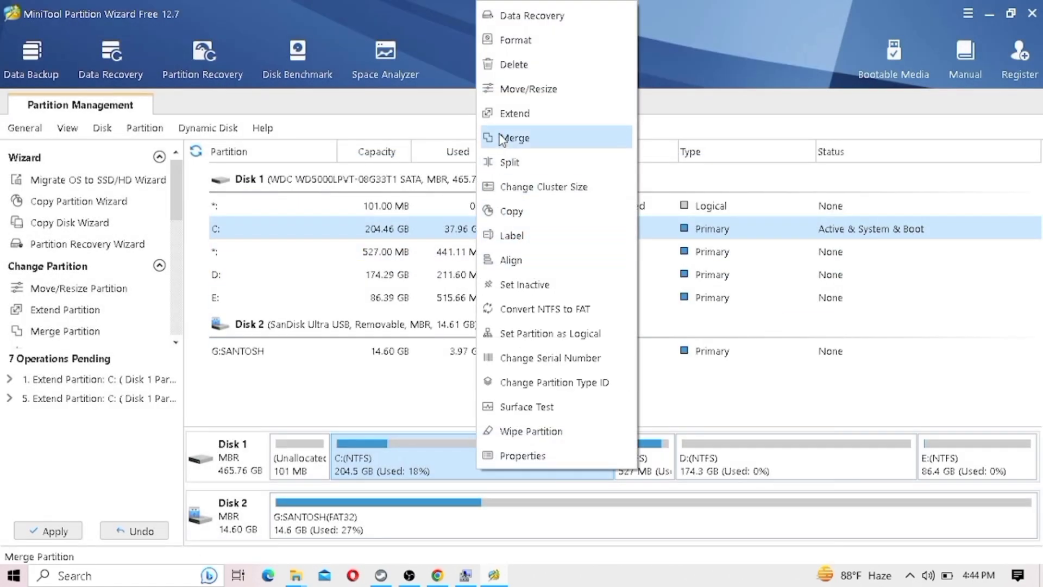
click(513, 113)
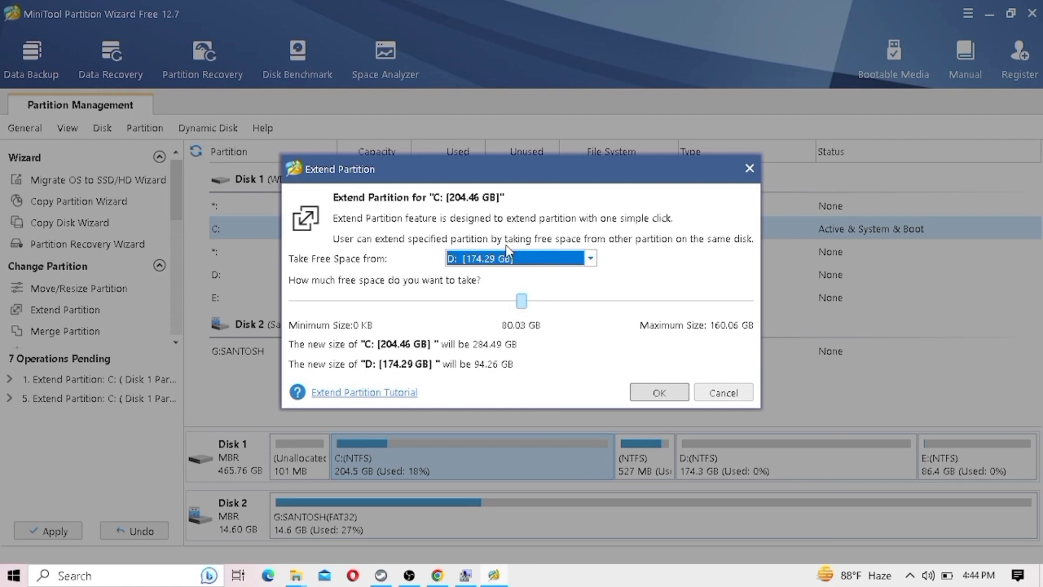
click(588, 258)
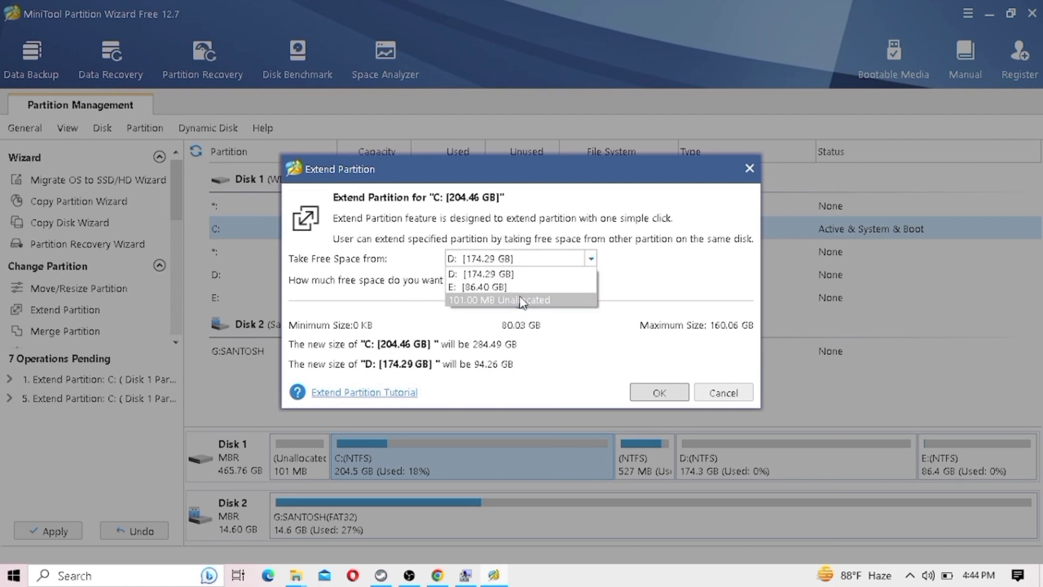
click(500, 300)
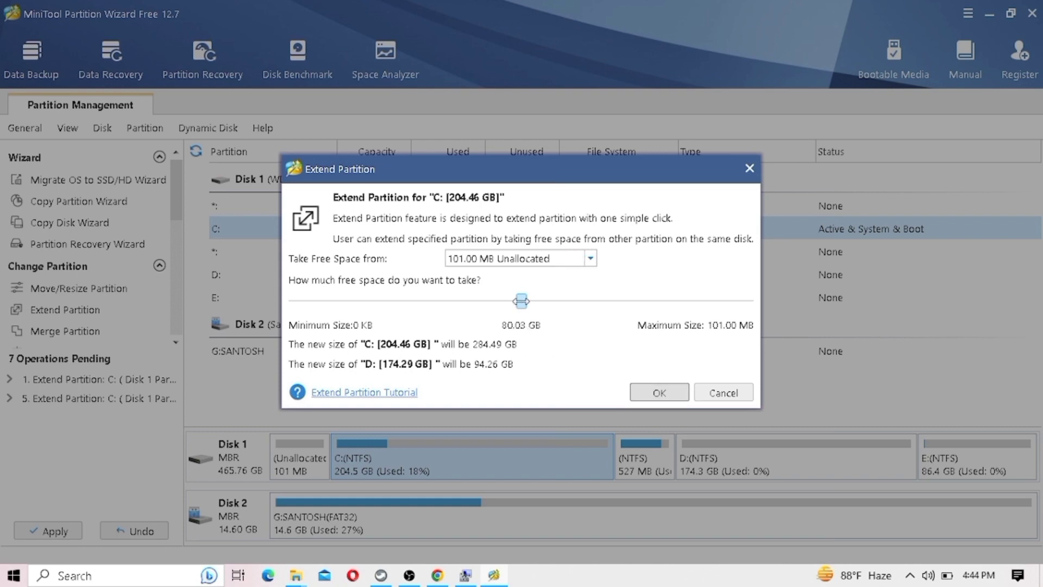
drag(521, 301, 746, 300)
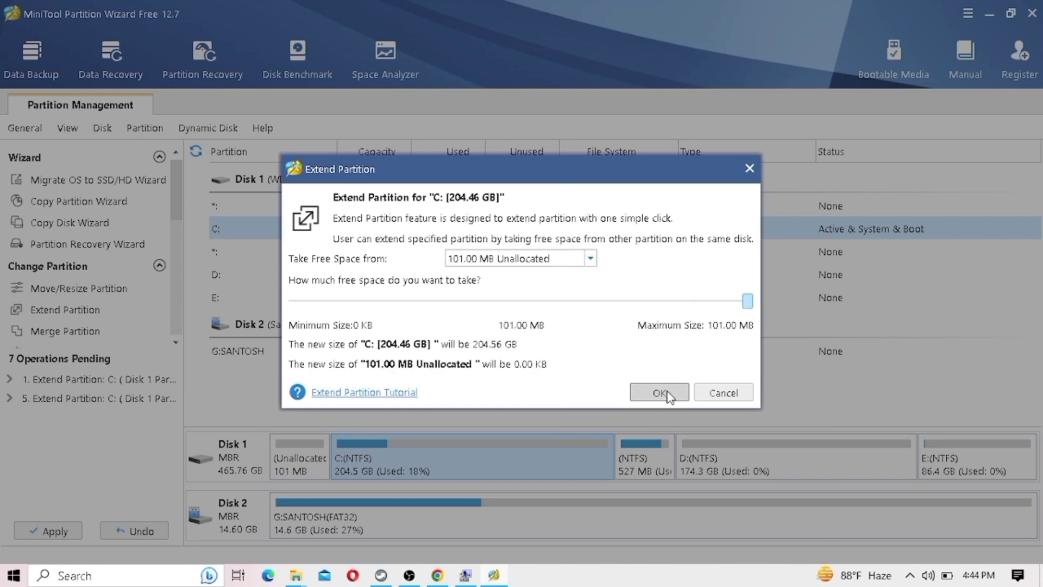
click(658, 392)
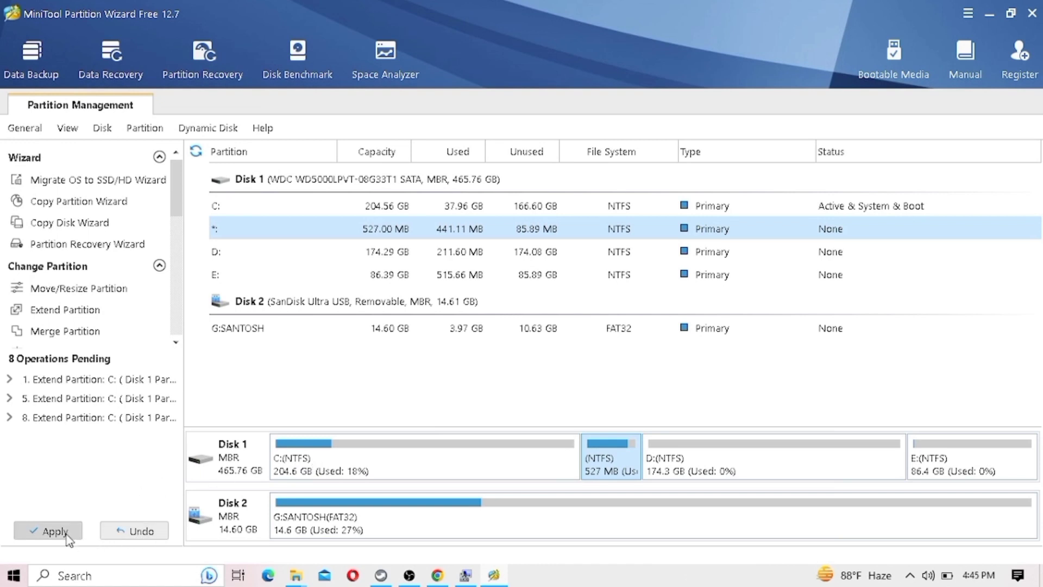
Step: Apply all eight queued partition operations, confirming with Yes
click(55, 531)
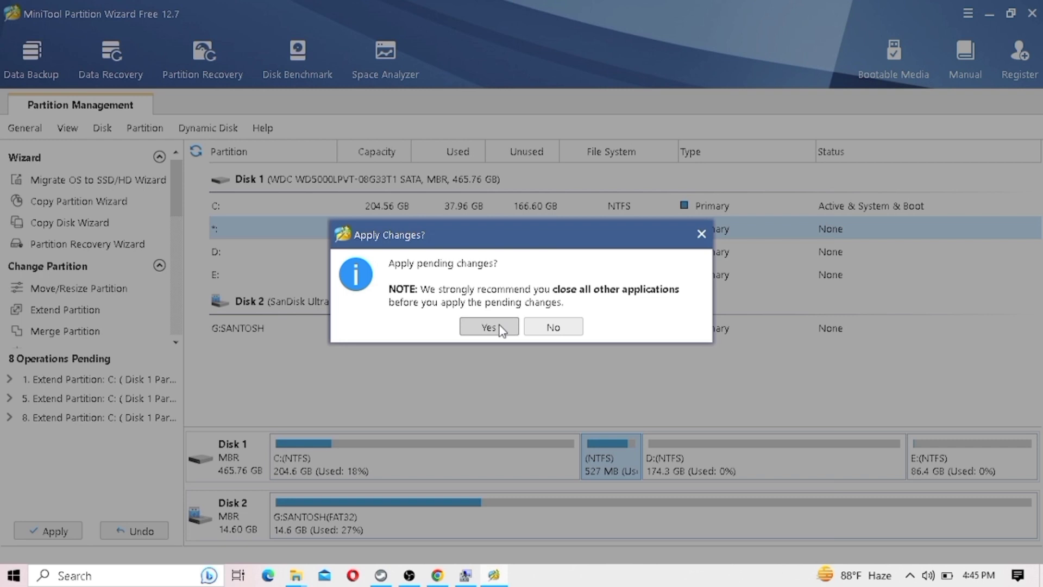
click(488, 327)
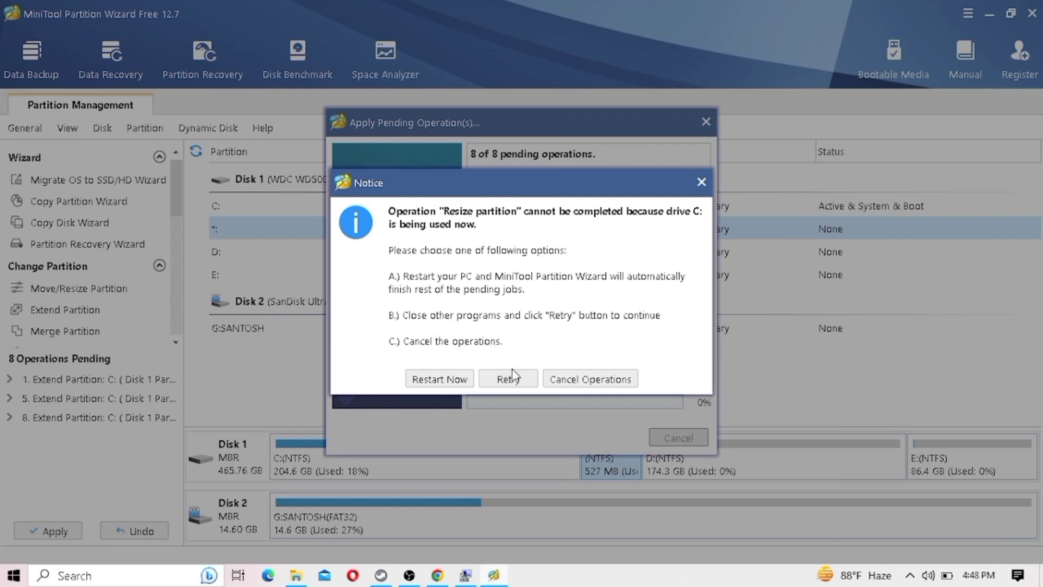
mouse_move(552, 304)
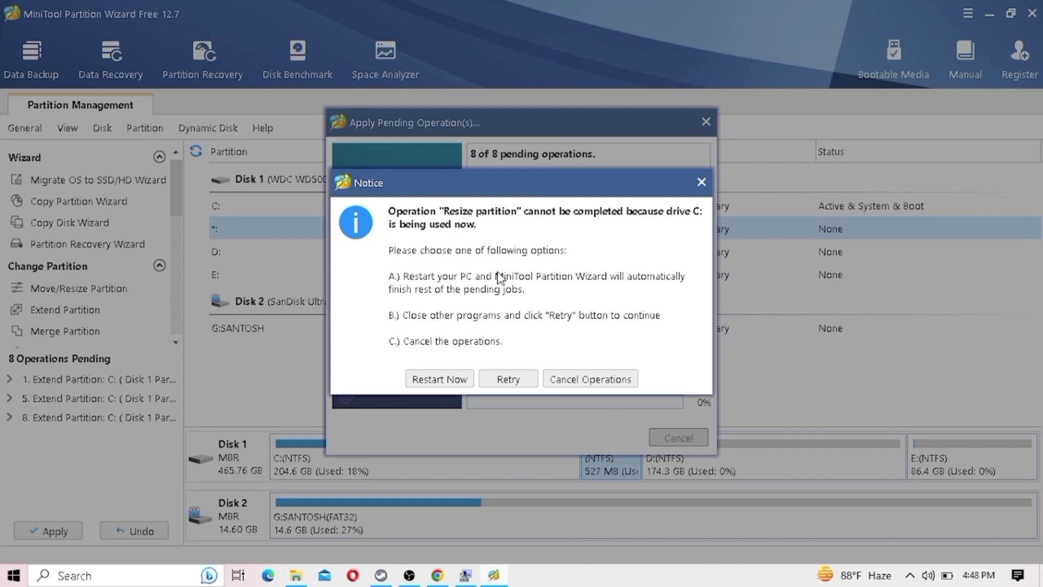
mouse_move(517, 374)
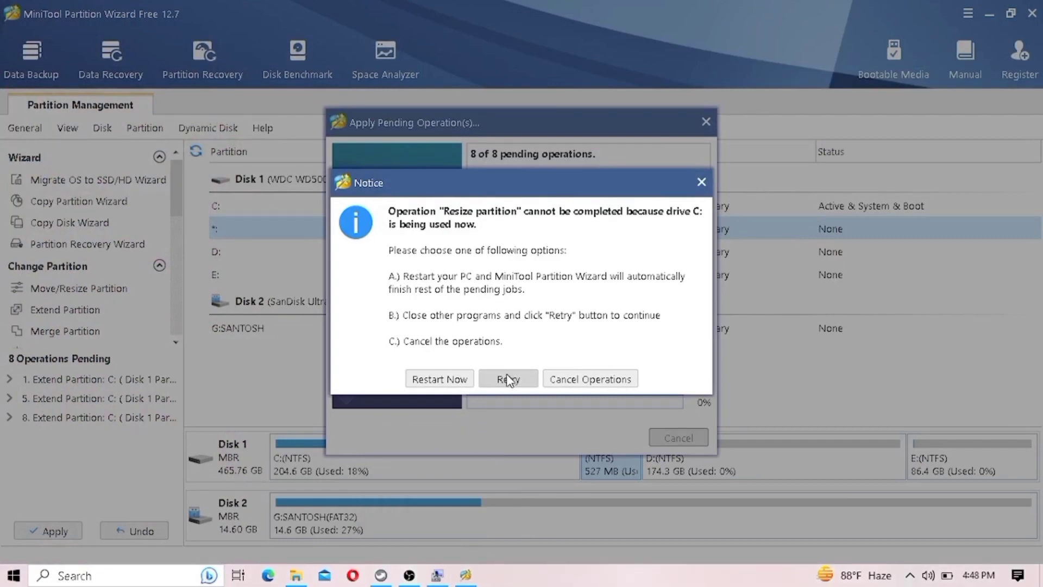
click(506, 379)
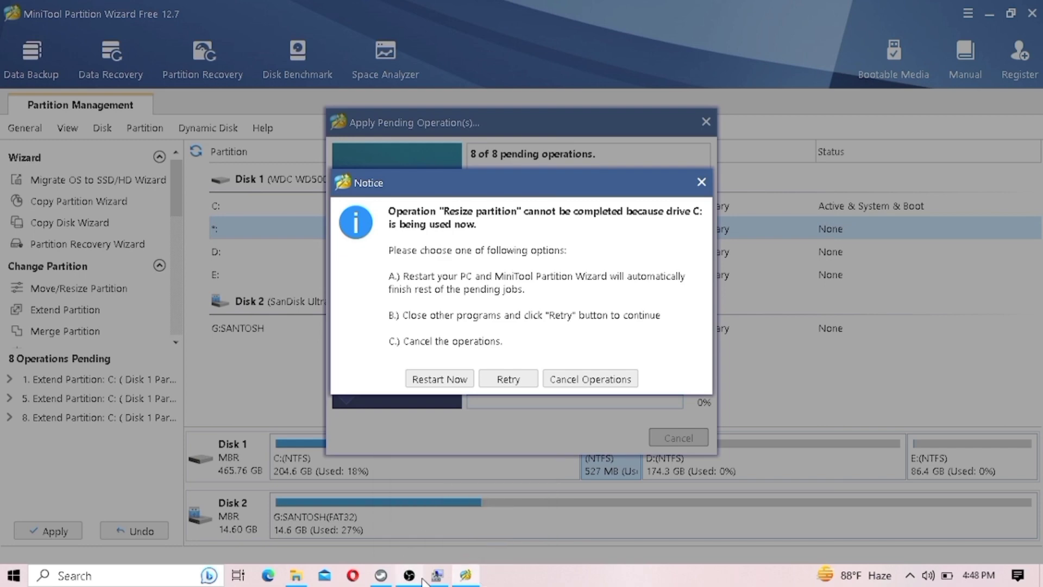
Step: Check Disk Management showing C: at 204.46 GB, then return to MiniTool
click(435, 574)
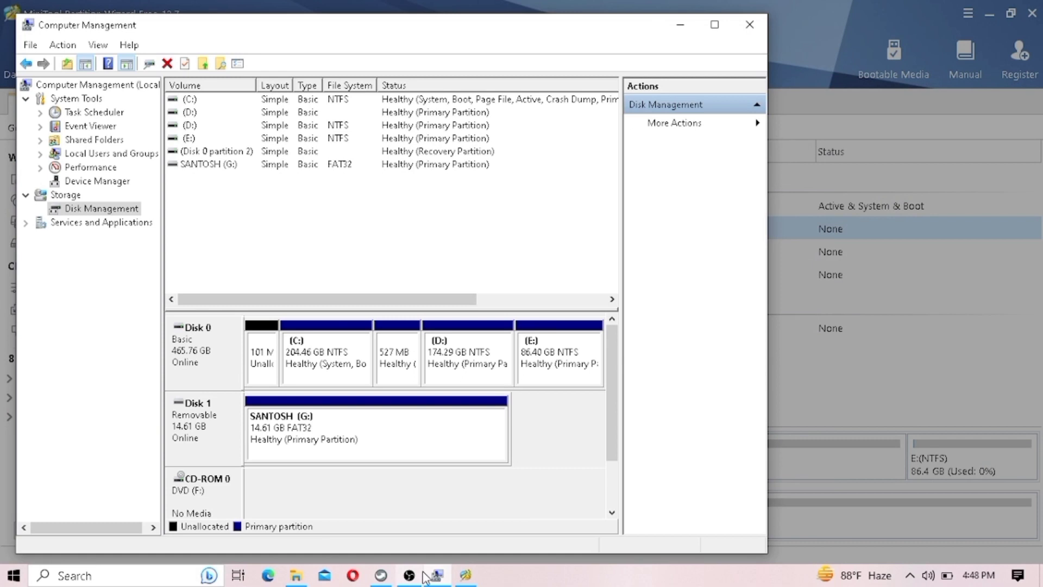
mouse_move(381, 575)
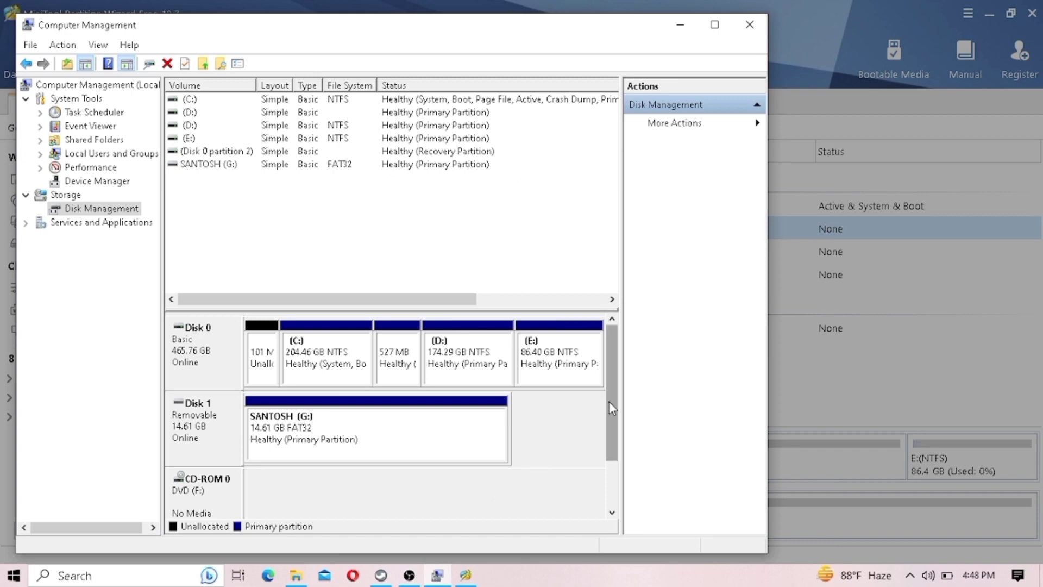
click(325, 355)
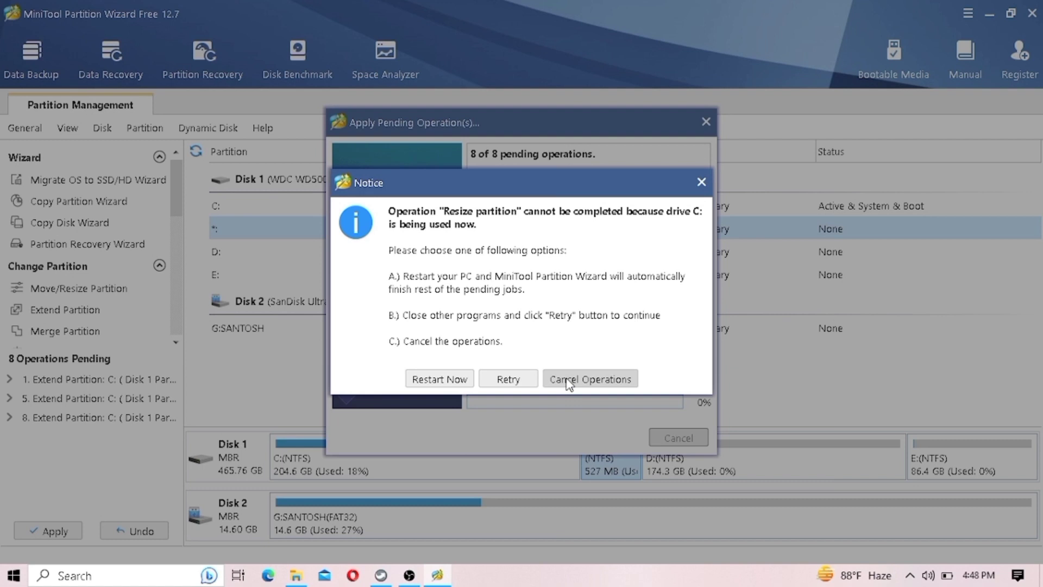
mouse_move(508, 379)
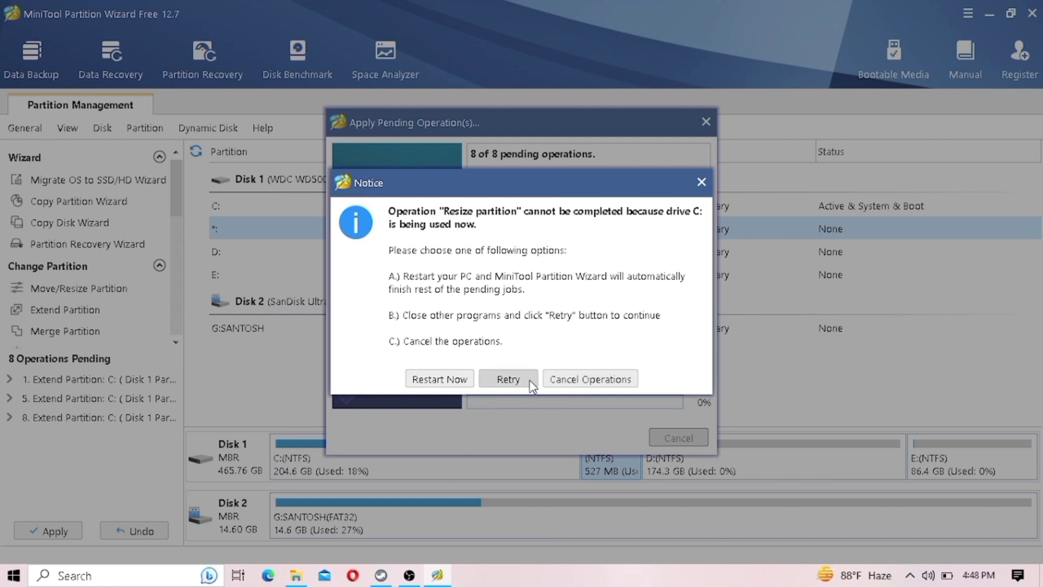
Step: Choose Retry on the drive-in-use notice, then open This PC in File Explorer
click(589, 379)
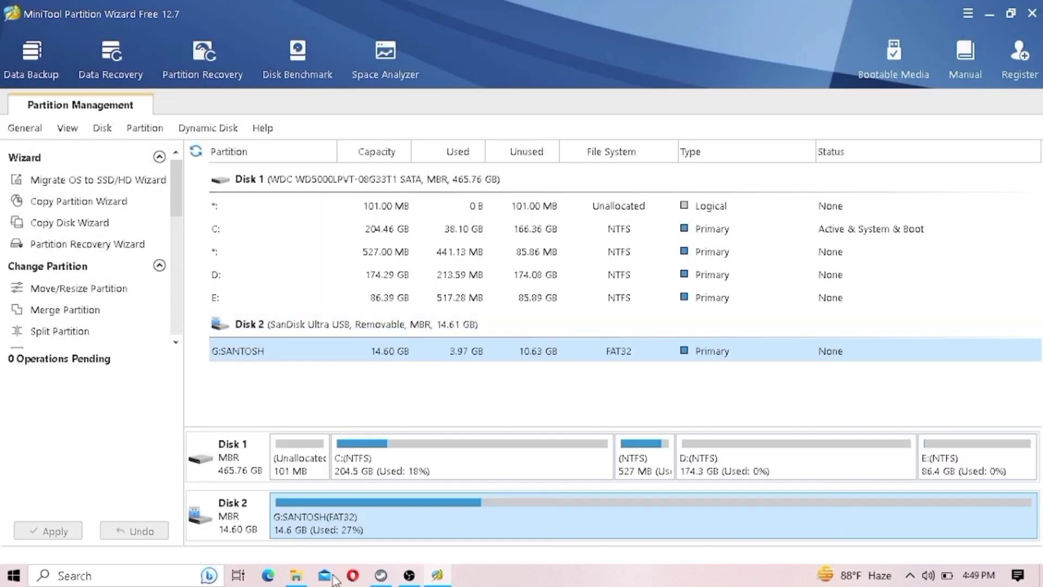
click(296, 575)
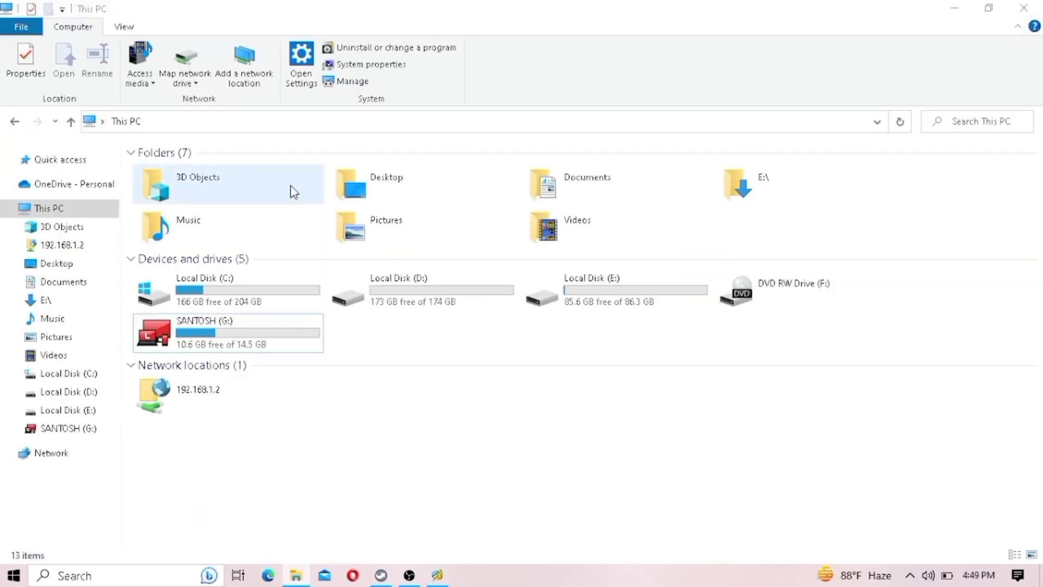
Step: Select and open Local Disk C:, showing 166 GB free of 204 GB
click(226, 290)
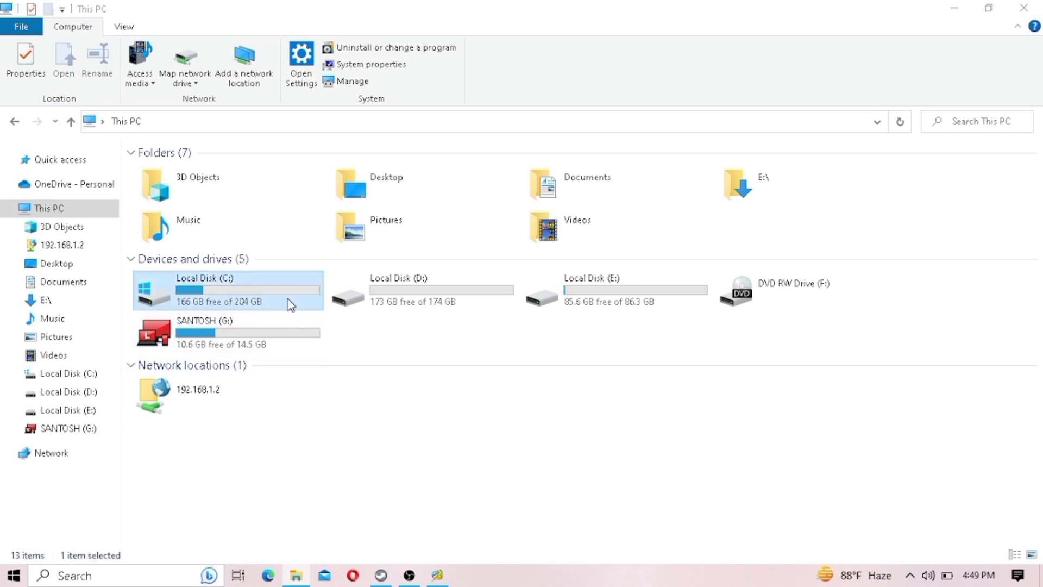
double_click(226, 290)
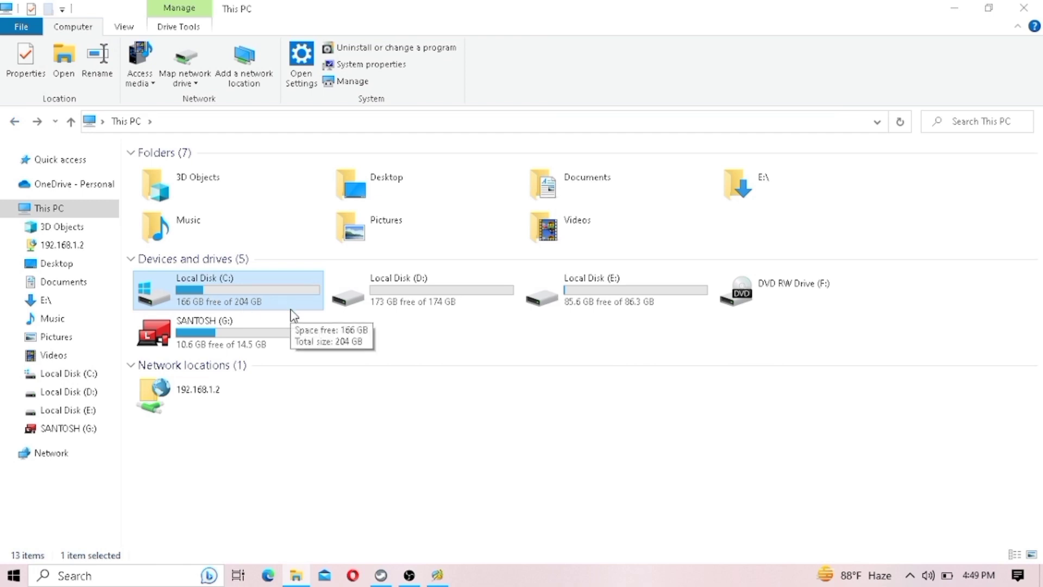
mouse_move(414, 566)
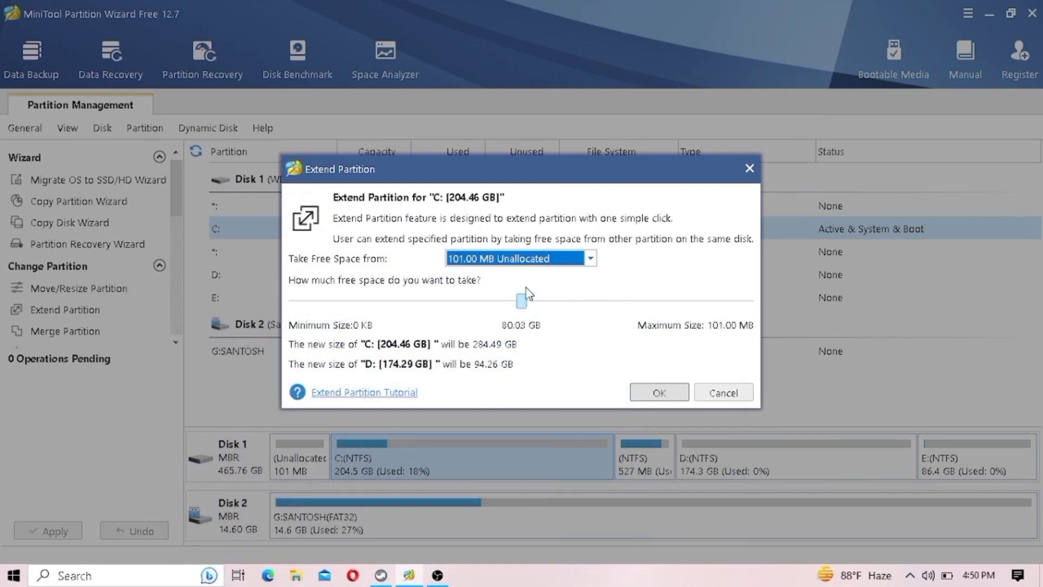
Step: Queue adding all 101 MB to C:, apply it, and Retry when C: is busy
drag(522, 300, 746, 300)
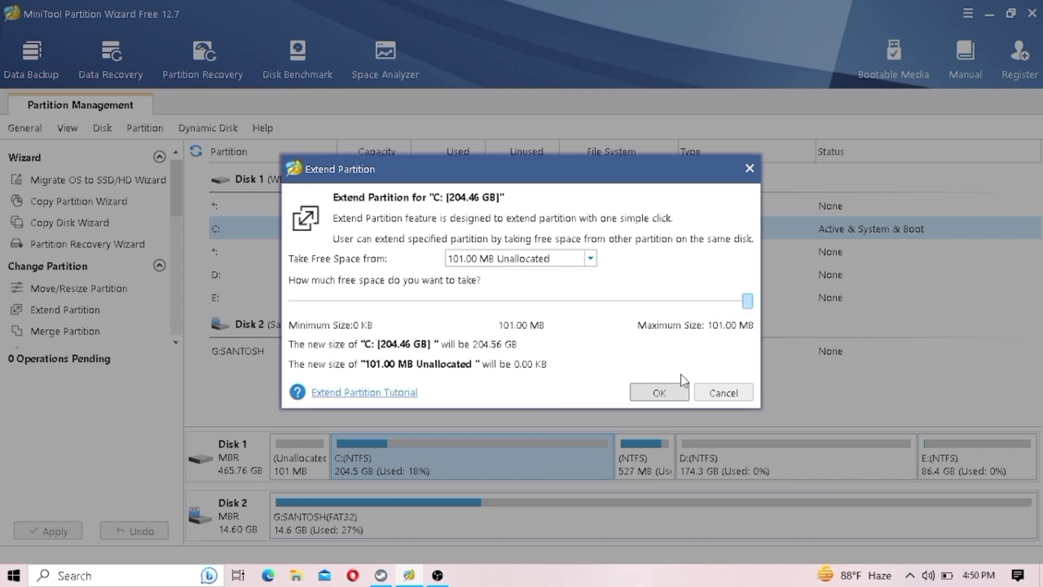
click(658, 392)
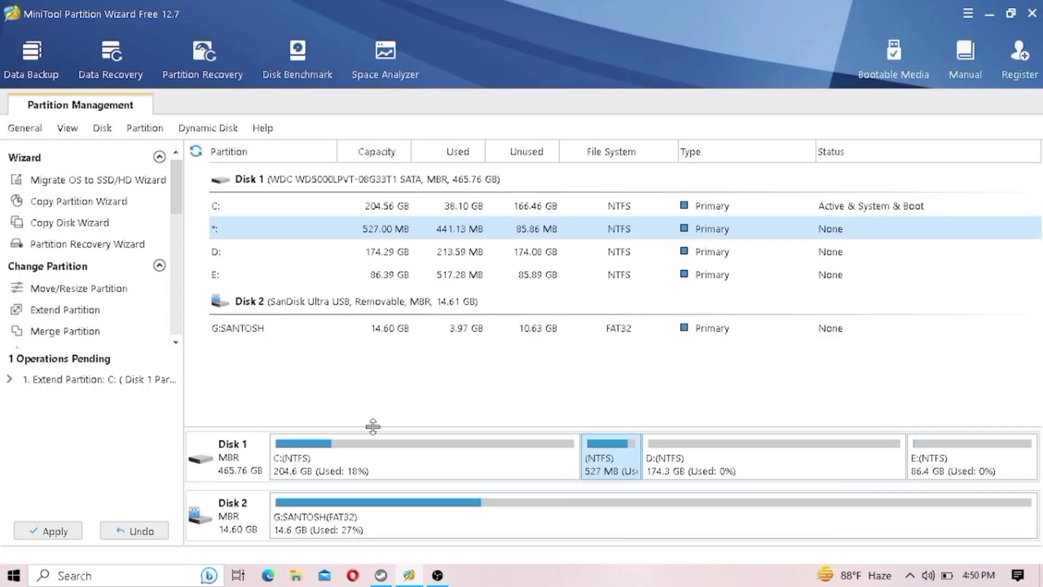
click(48, 531)
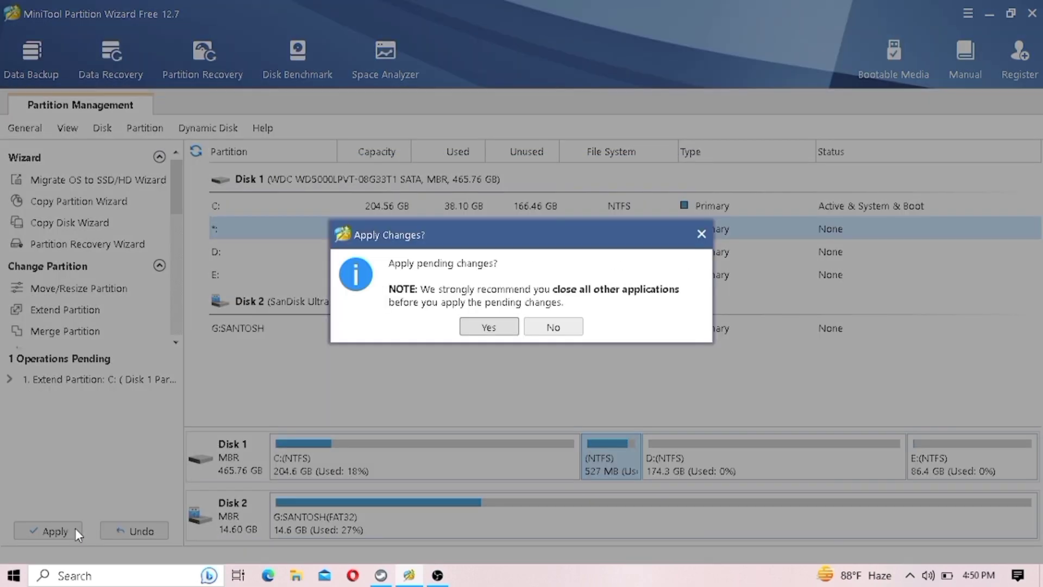
click(488, 327)
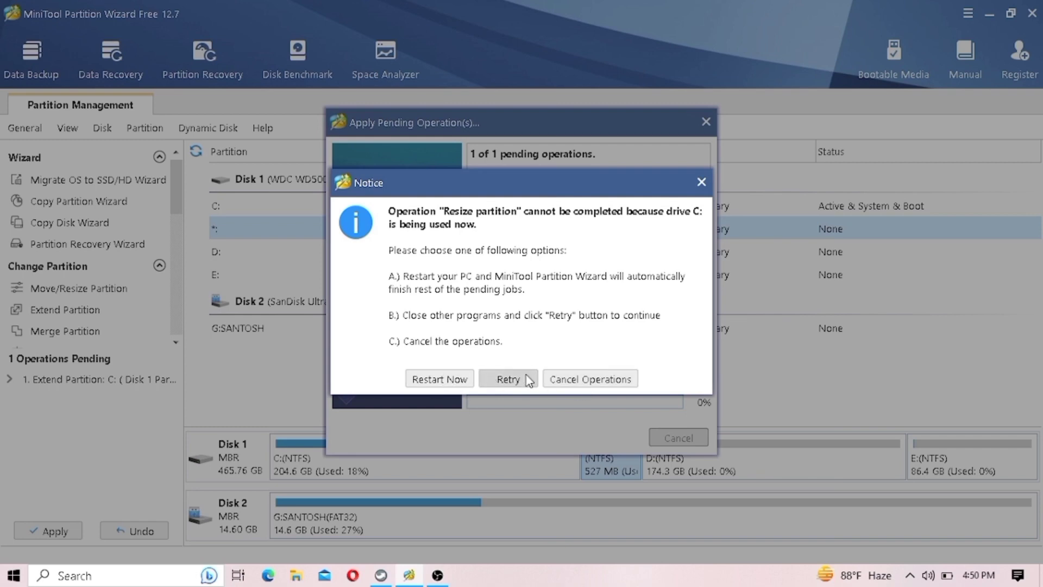
click(508, 378)
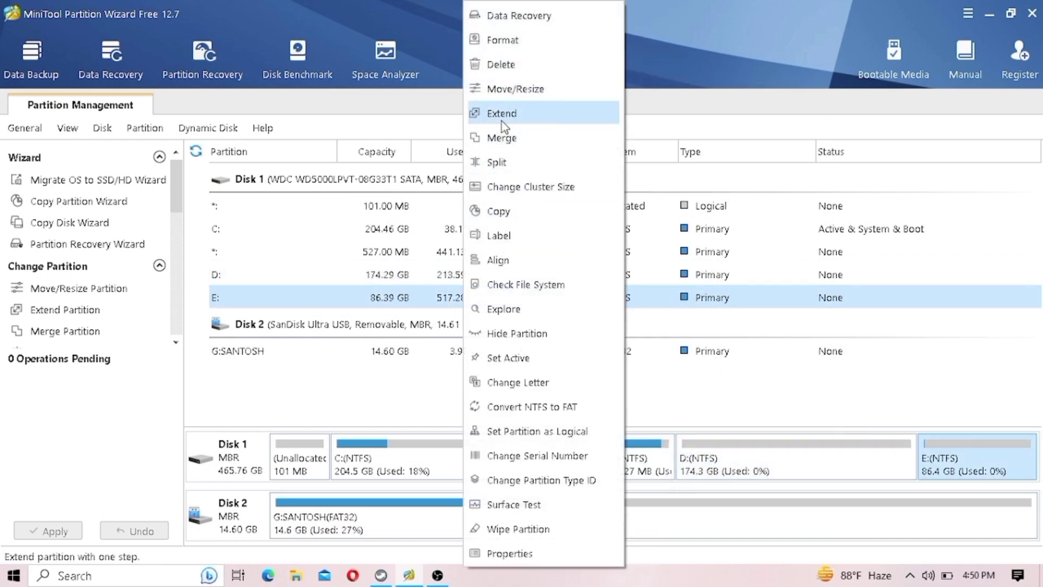
Step: Extend E: to 166.42 GB with free space from D: and apply the change
click(501, 113)
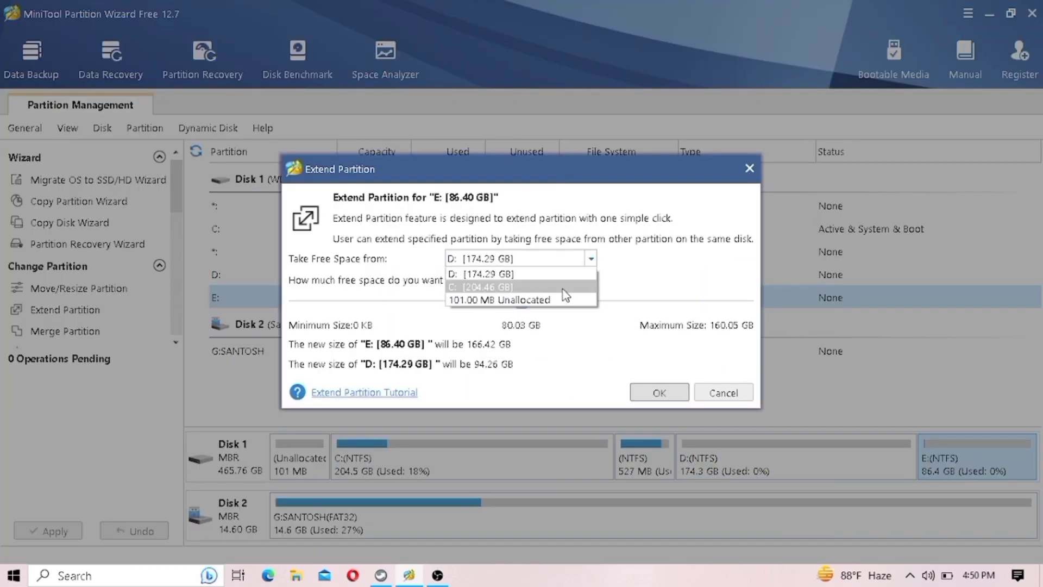
click(657, 392)
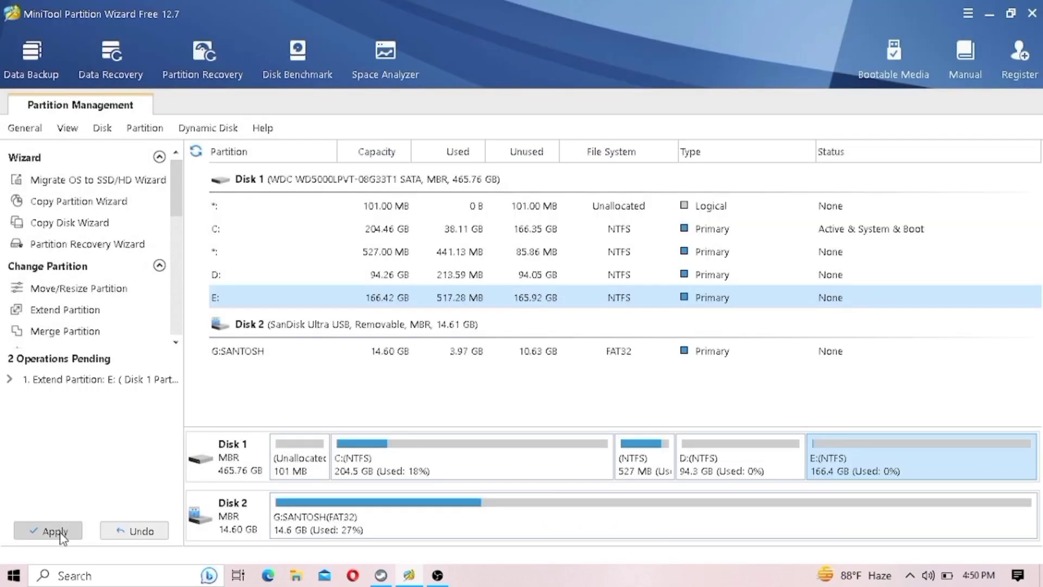
click(55, 530)
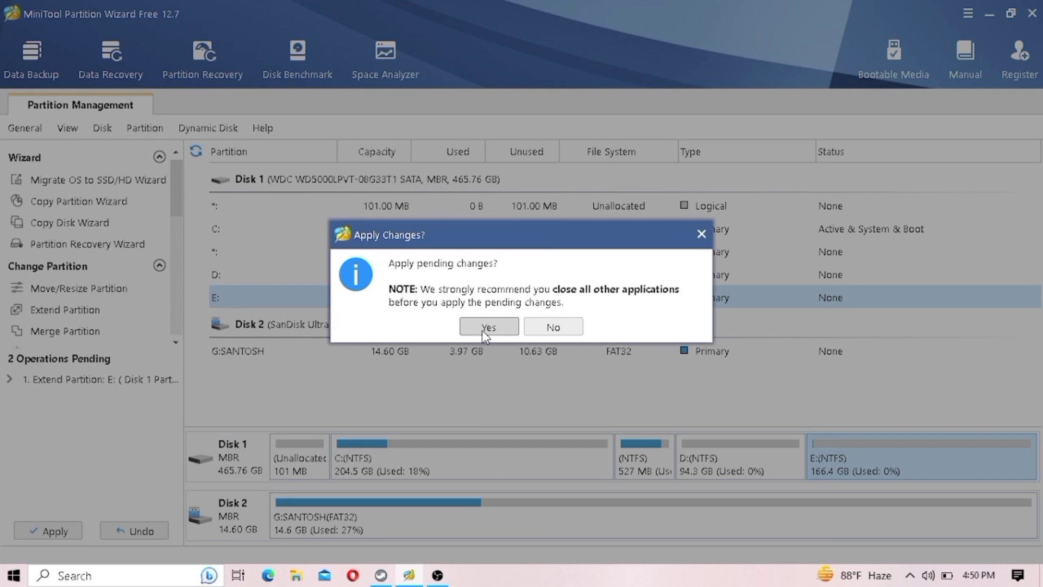
click(488, 326)
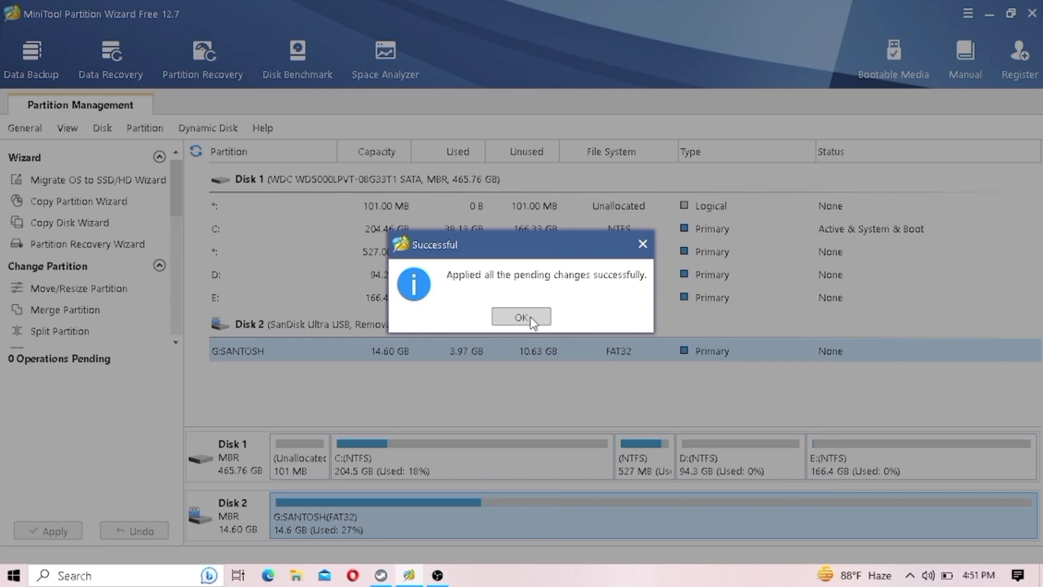
Step: Dismiss the success notice and quit MiniTool Partition Wizard
click(520, 316)
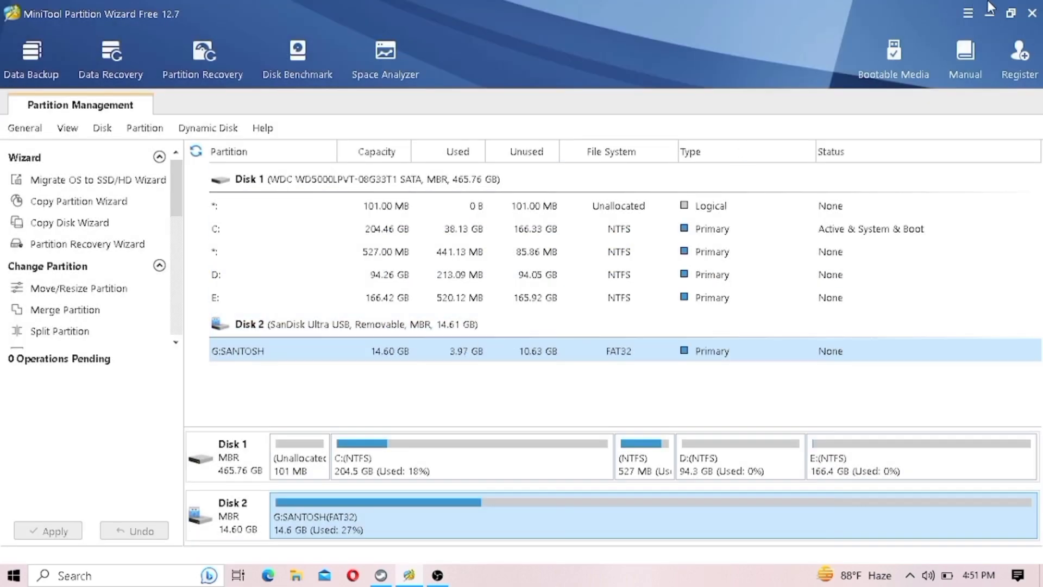
click(1031, 13)
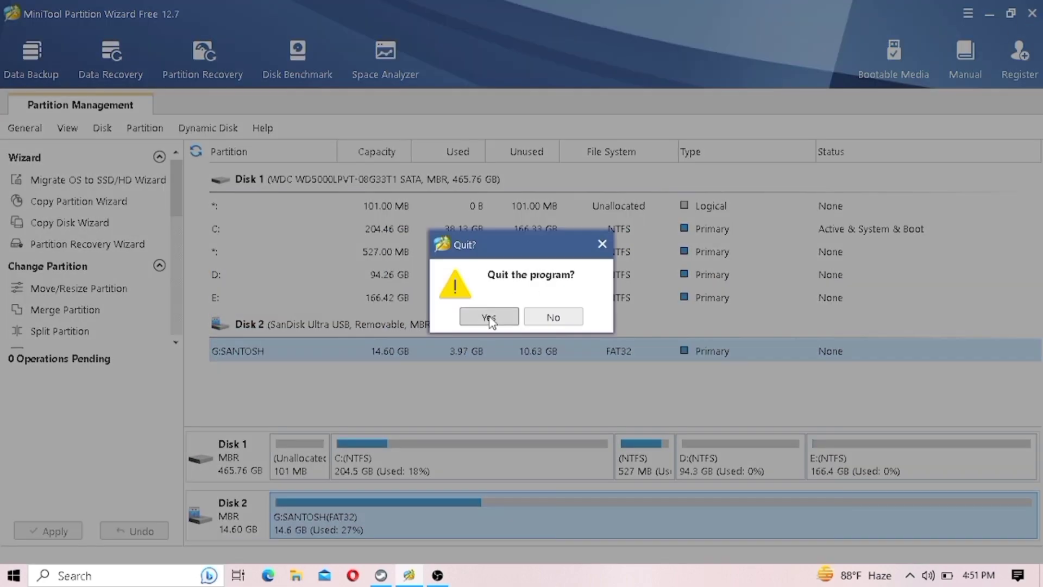
click(488, 316)
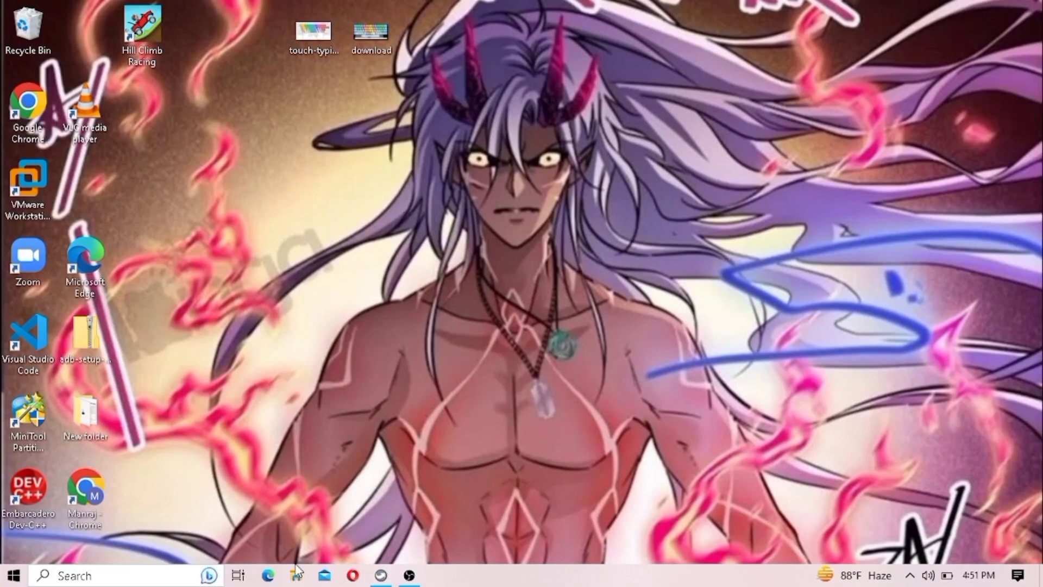
Step: Refresh This PC in File Explorer to show C: 204 GB, D: 94.2 GB, E: 166 GB
click(296, 576)
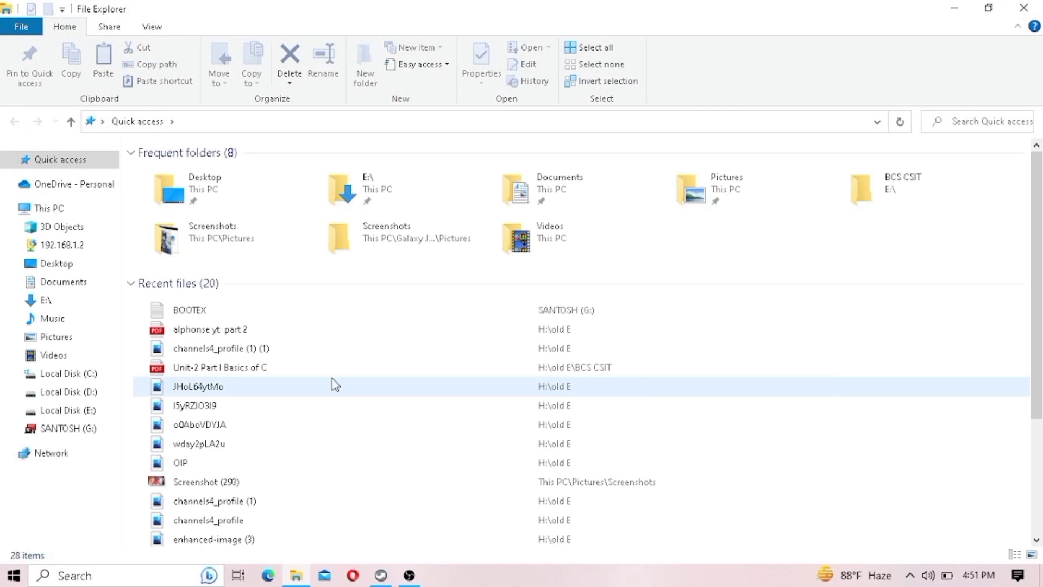
click(45, 300)
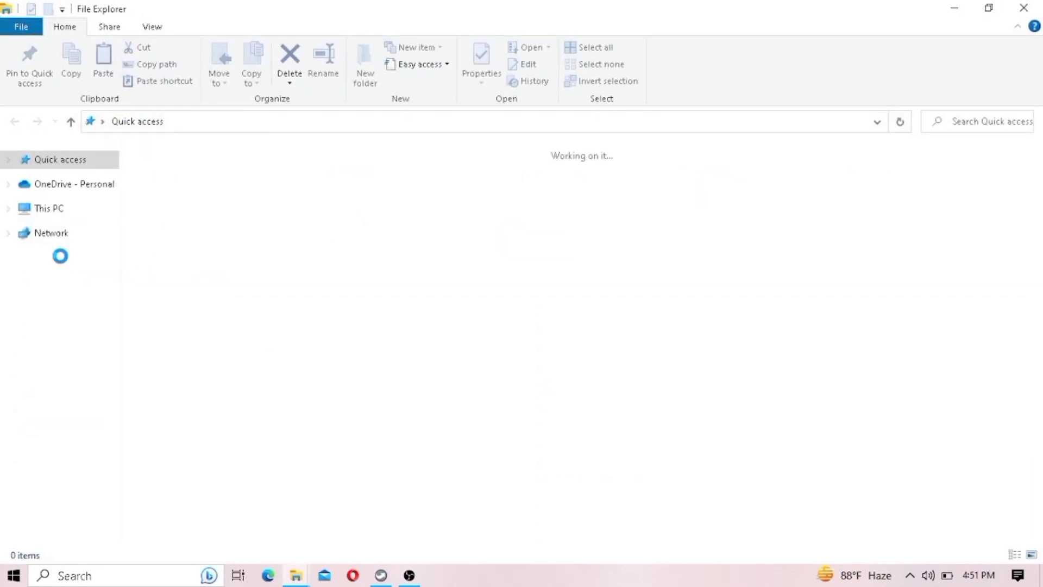
click(57, 263)
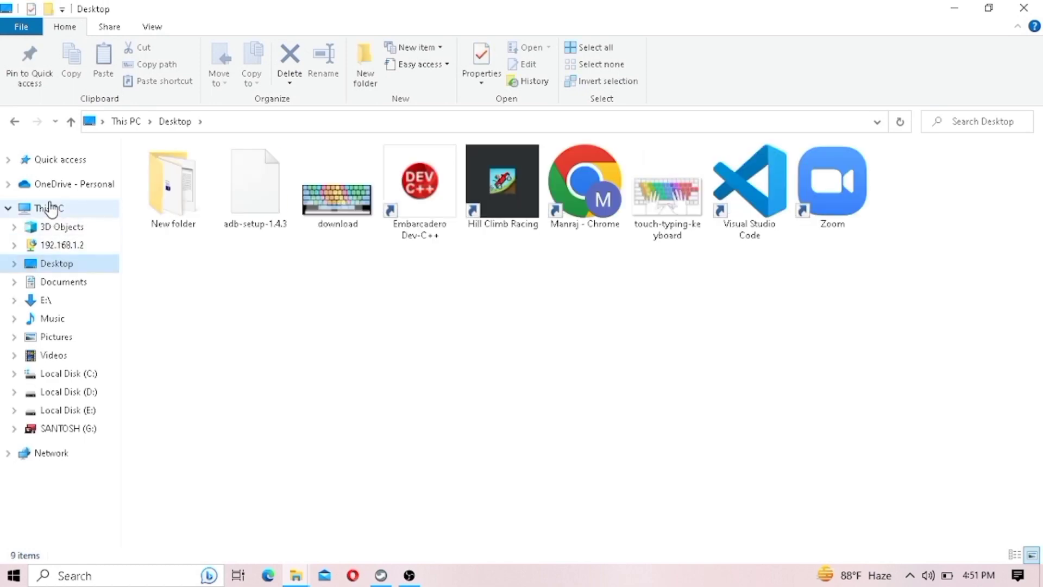
click(47, 207)
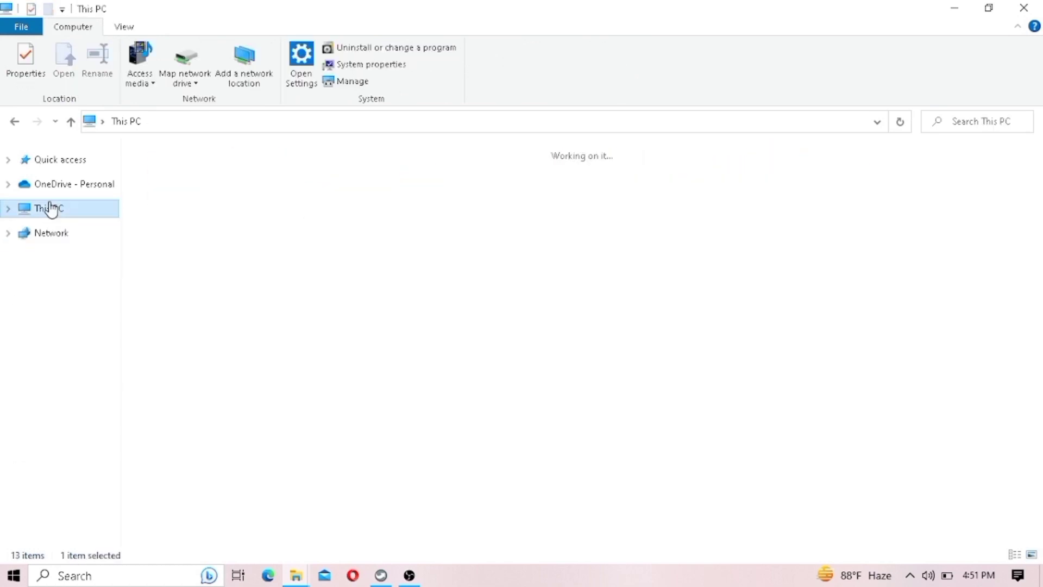
click(47, 208)
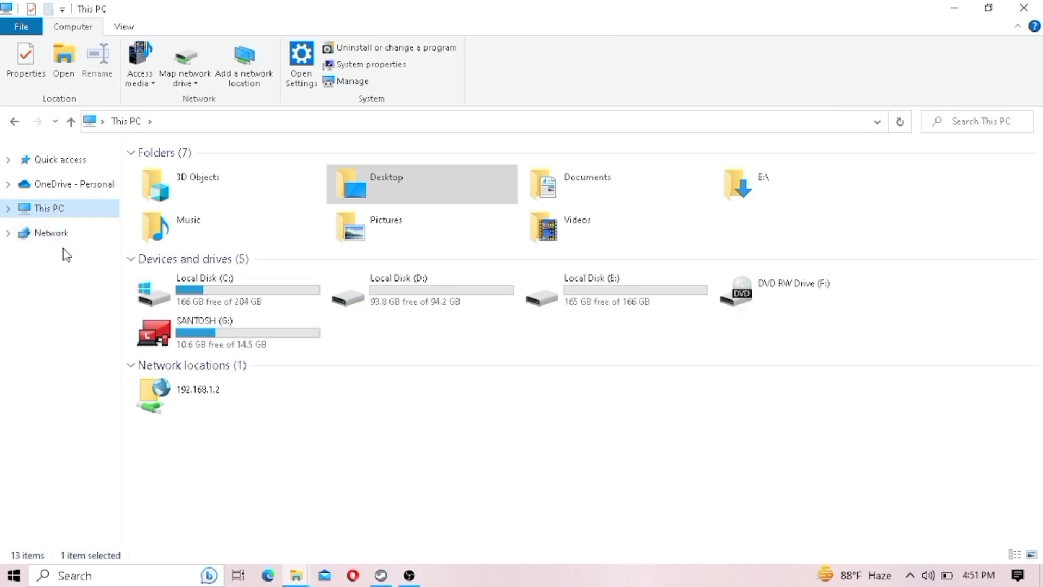
mouse_move(449, 406)
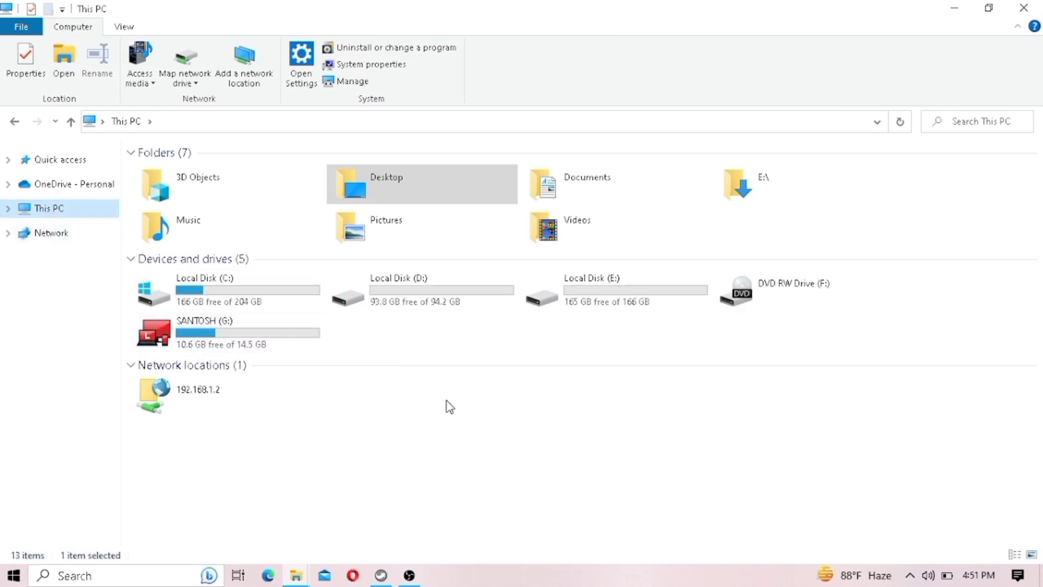
click(449, 405)
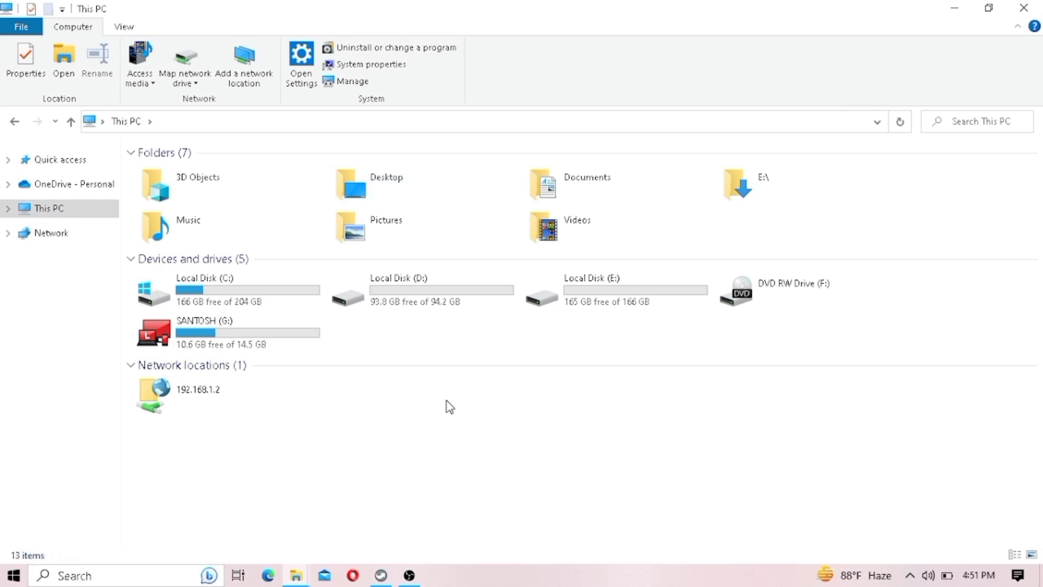
right_click(449, 406)
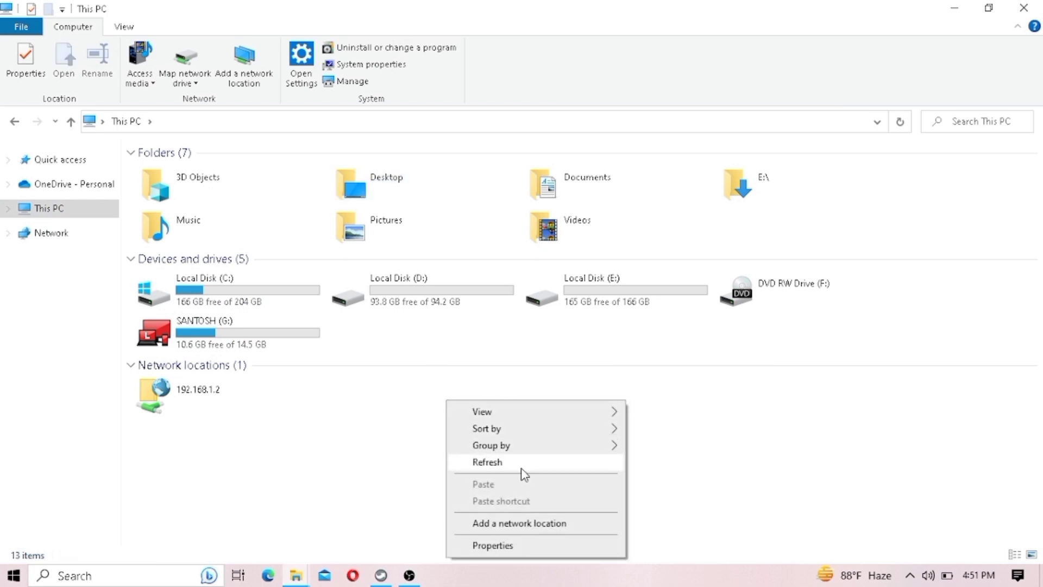
mouse_move(530, 486)
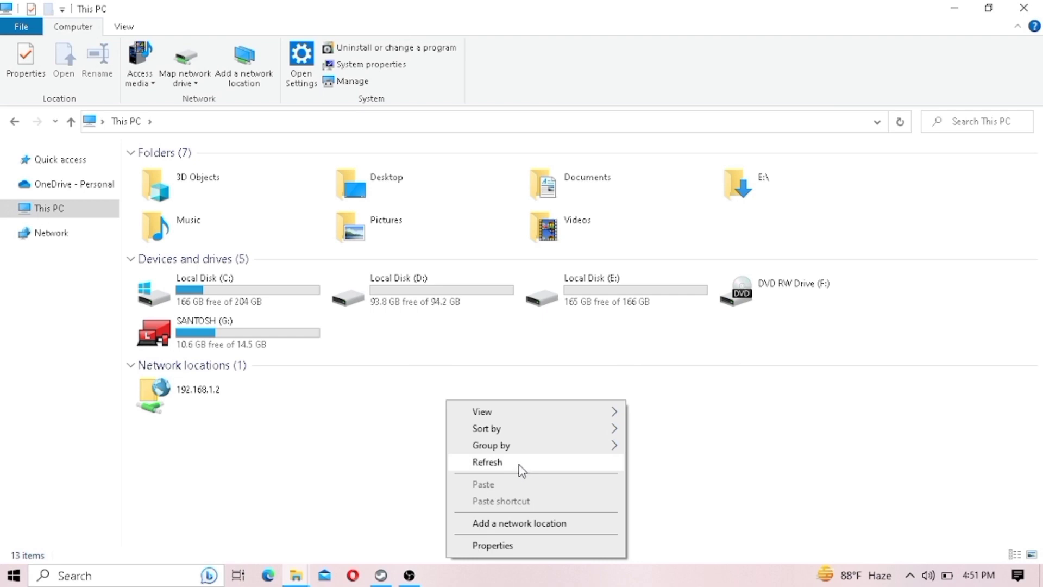
click(487, 462)
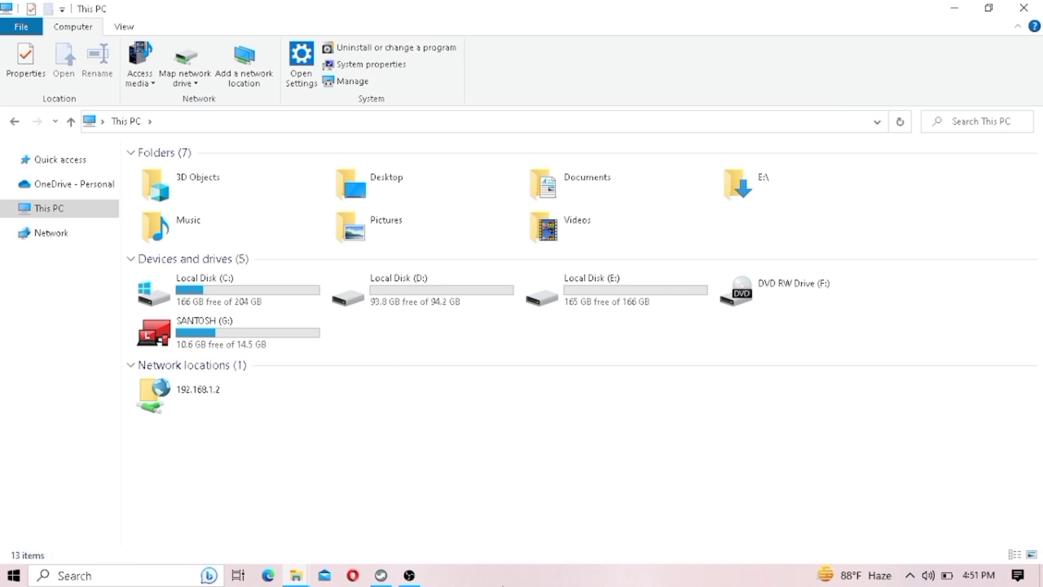
mouse_move(430, 578)
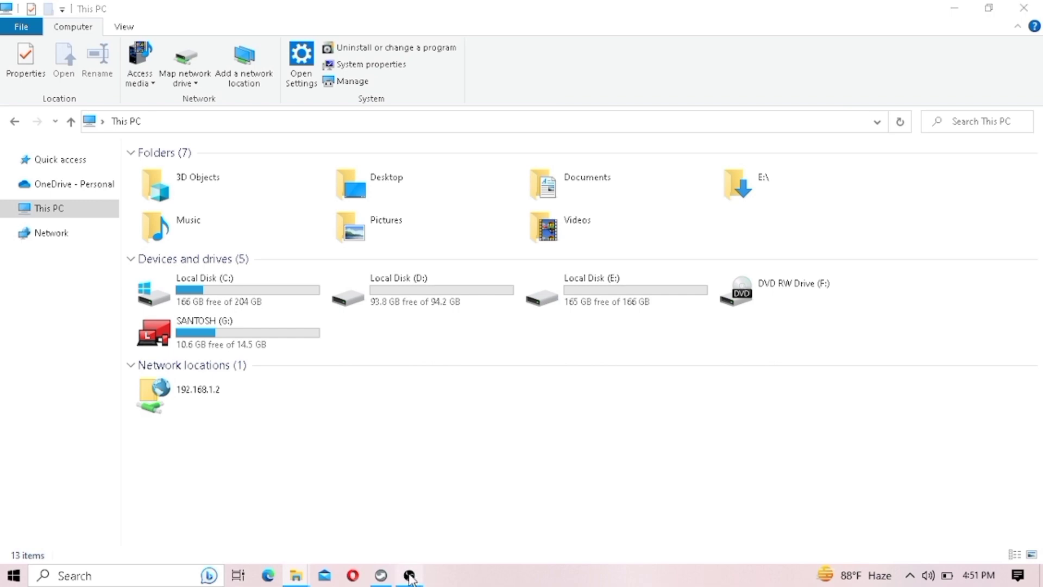
Step: Bring the OBS Studio window to the front over the drive listing
click(408, 575)
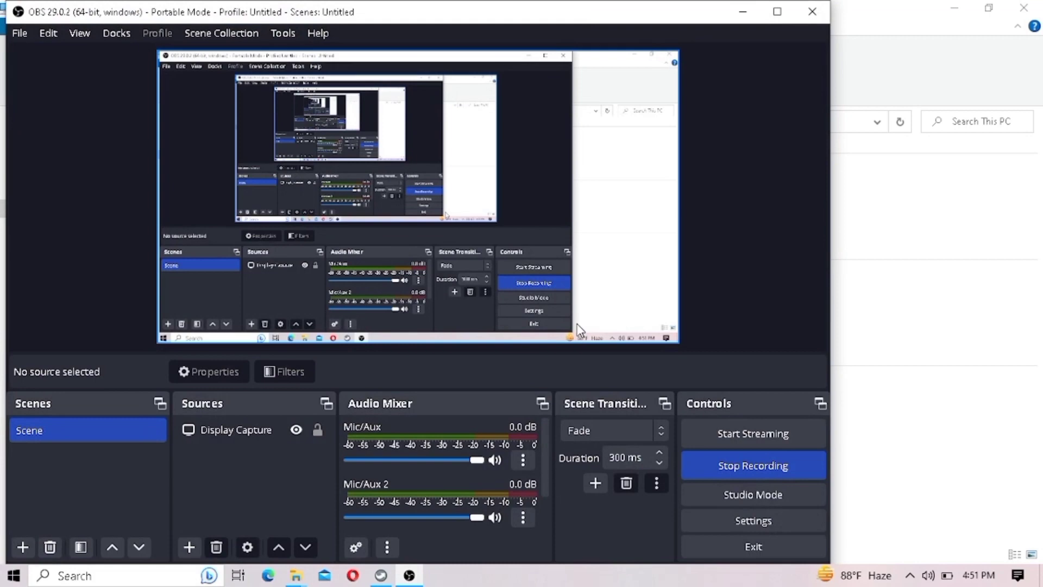
mouse_move(764, 406)
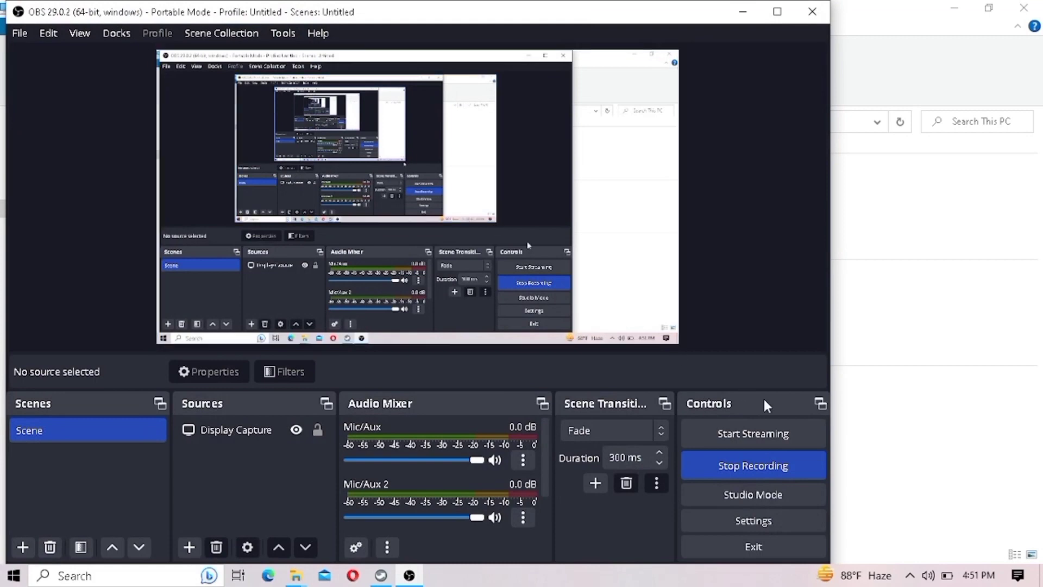
mouse_move(777, 410)
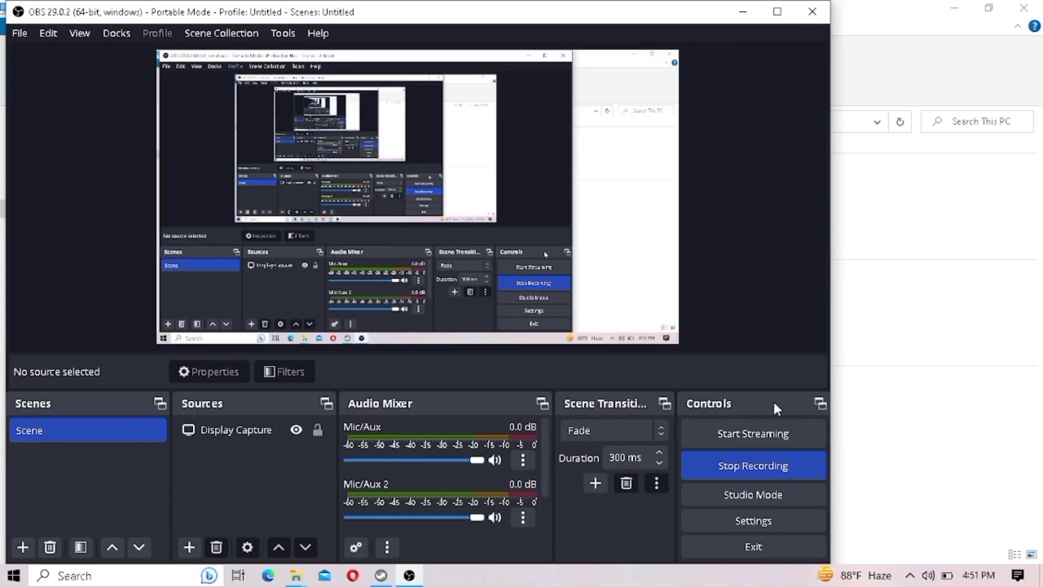